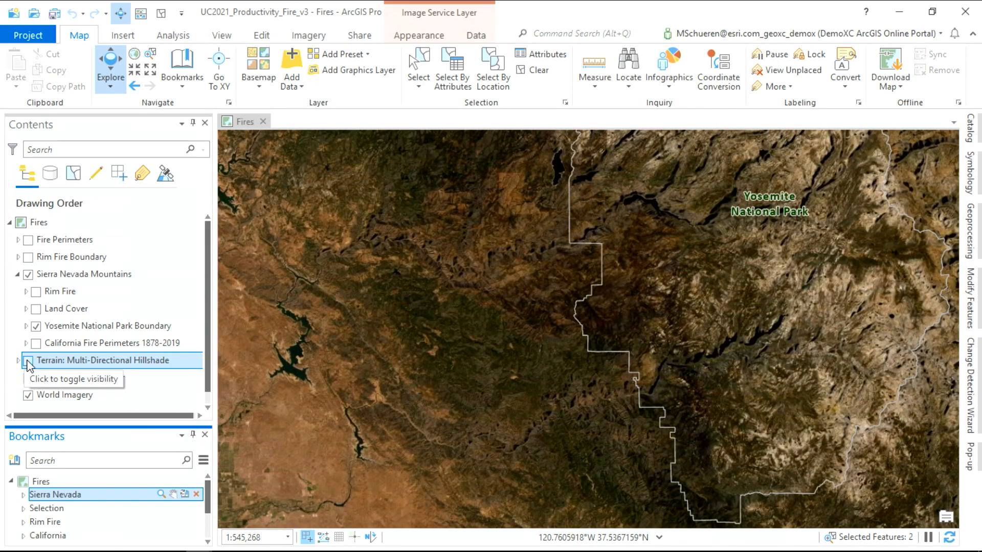
Turn on Terrain: Multi-Directional Hillshade with Soft Light layer blend, then select California Fire Perimeters
click(29, 360)
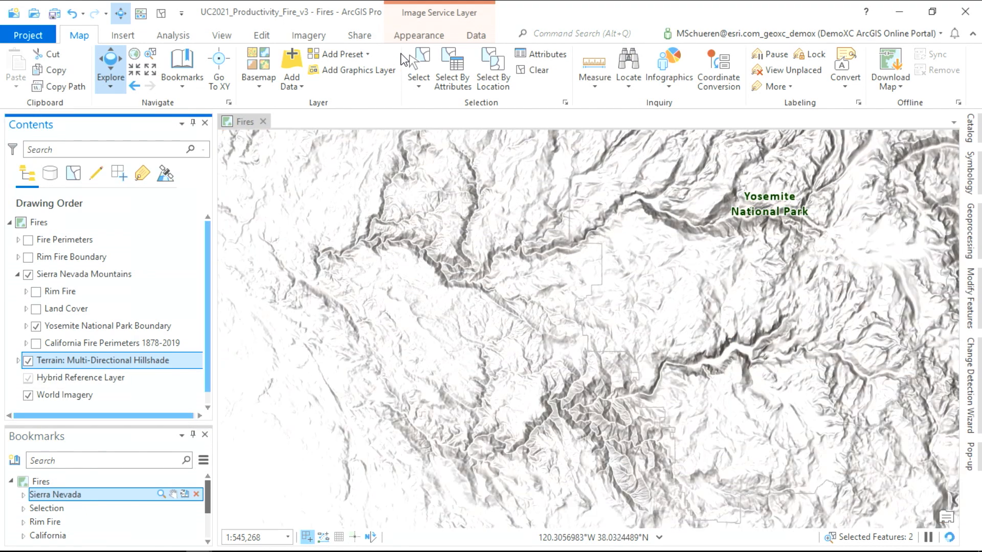
mouse_move(359, 35)
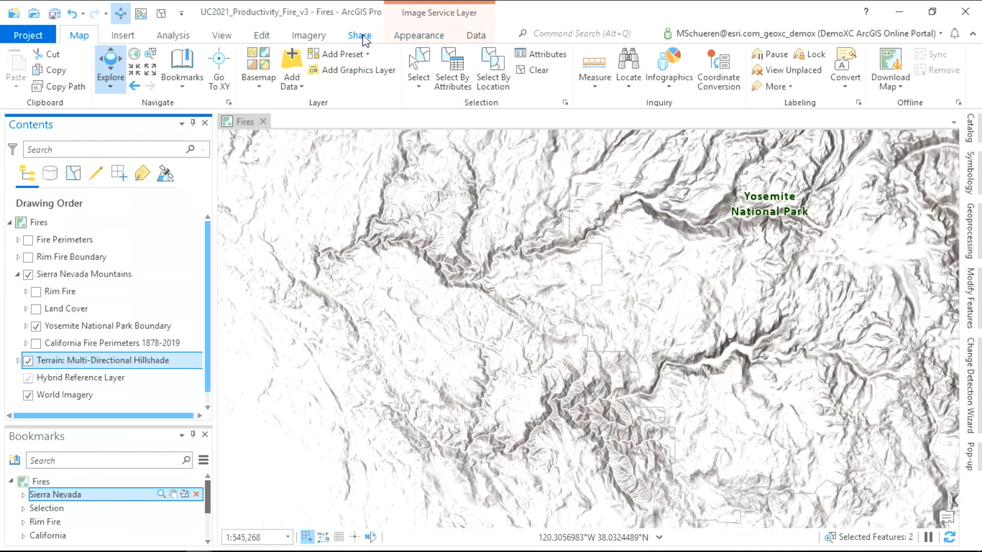
click(418, 35)
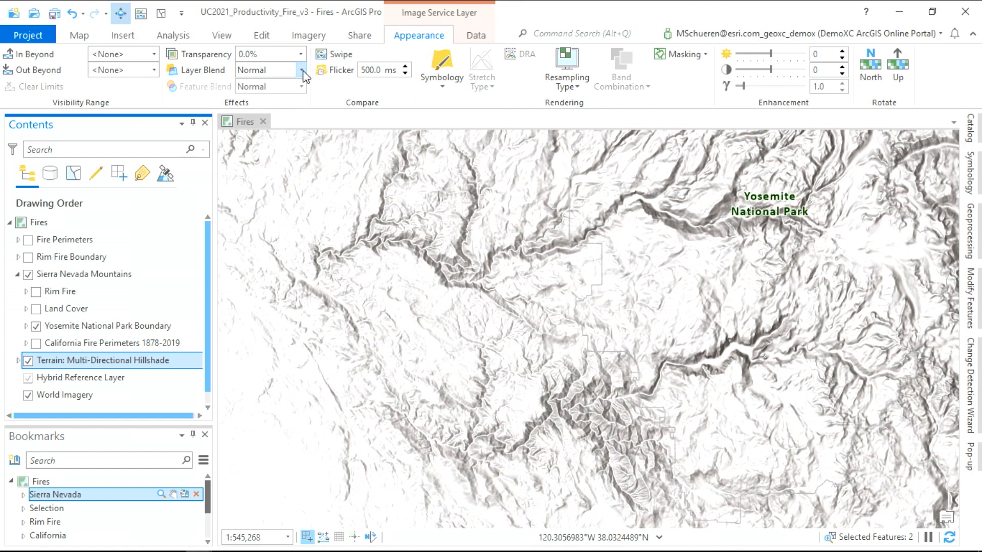
click(253, 70)
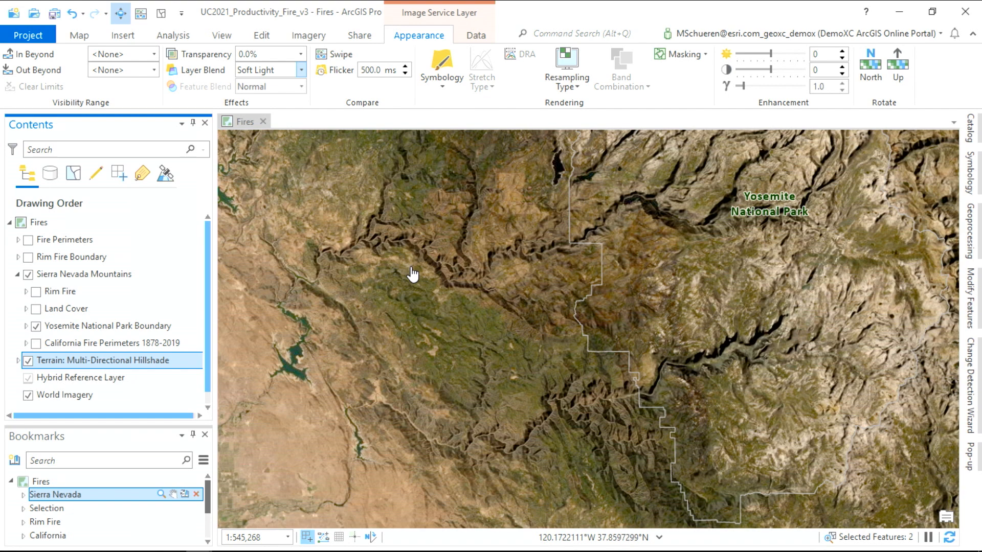
click(112, 343)
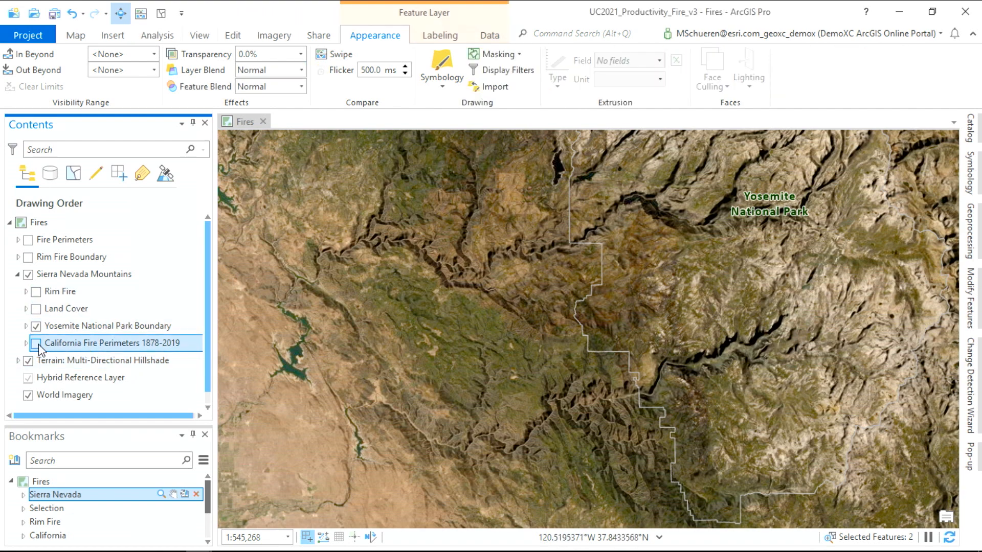
Turn on California Fire Perimeters 1878-2019 with Color Burn feature blending
click(37, 343)
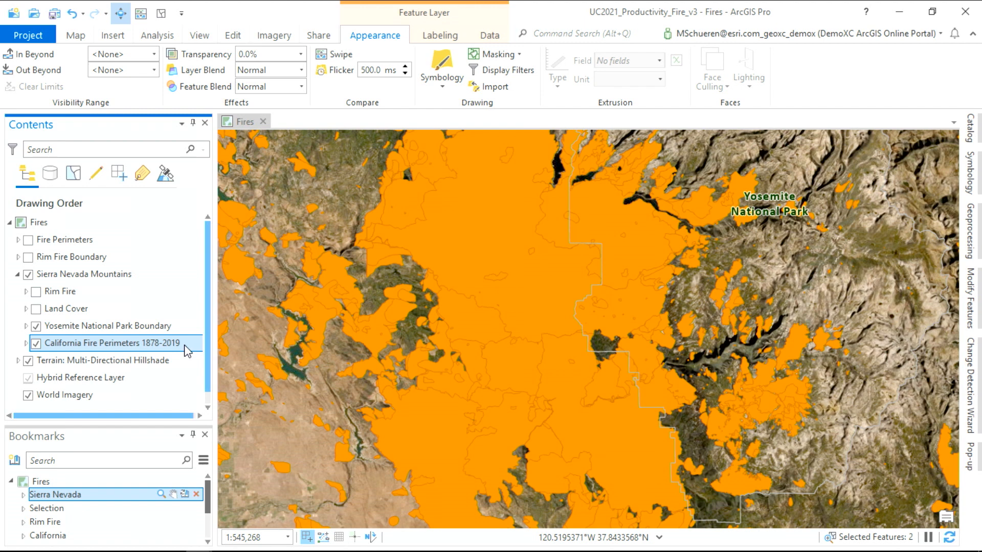
mouse_move(285, 236)
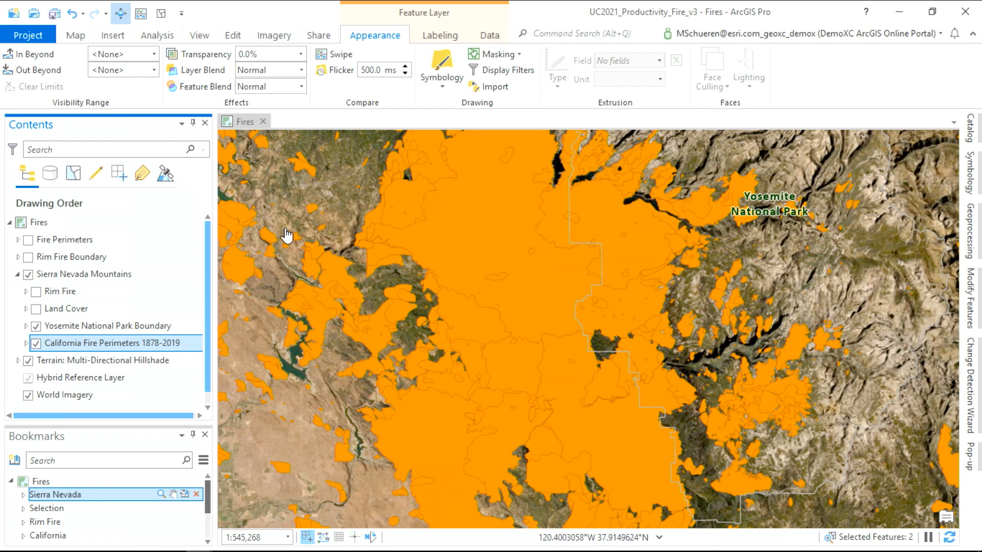
click(301, 86)
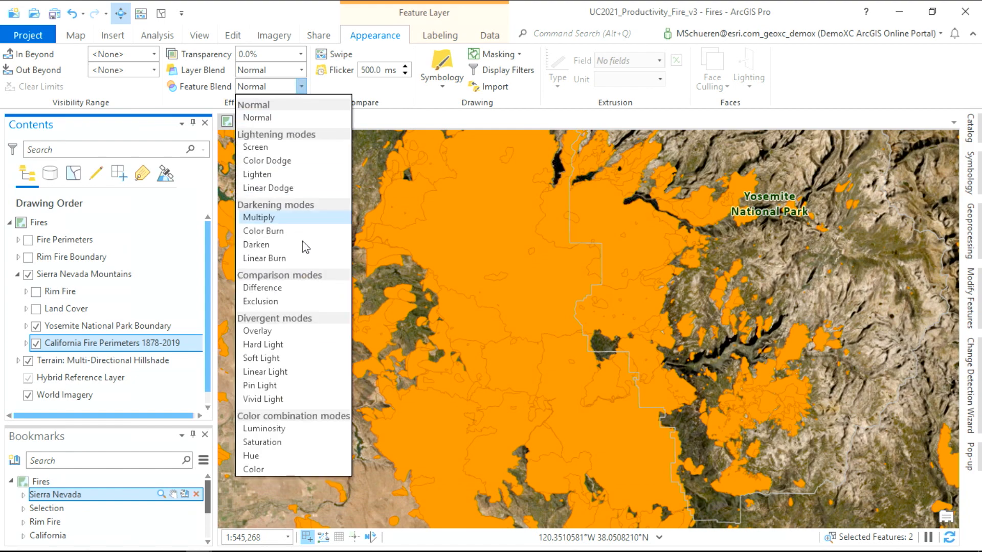
click(263, 230)
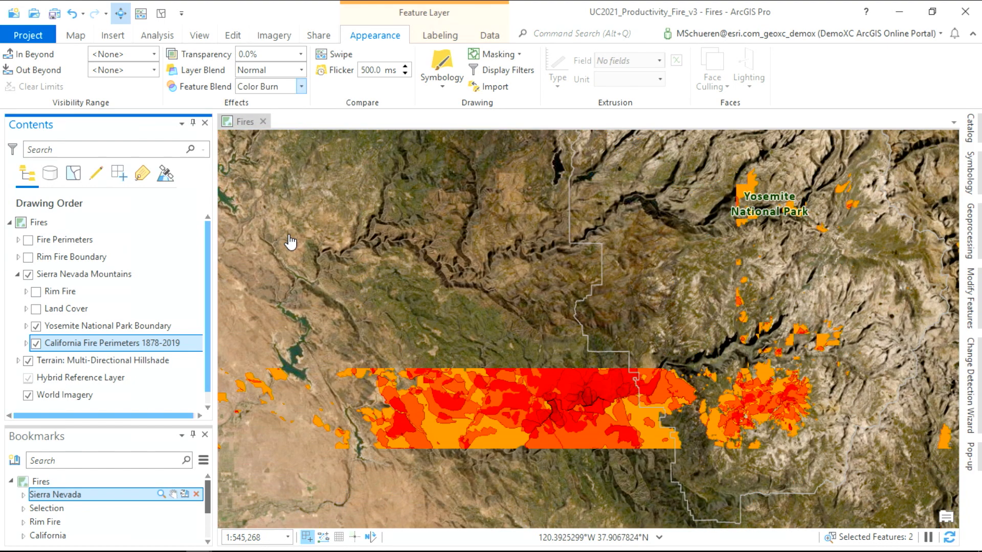
drag(290, 242, 366, 294)
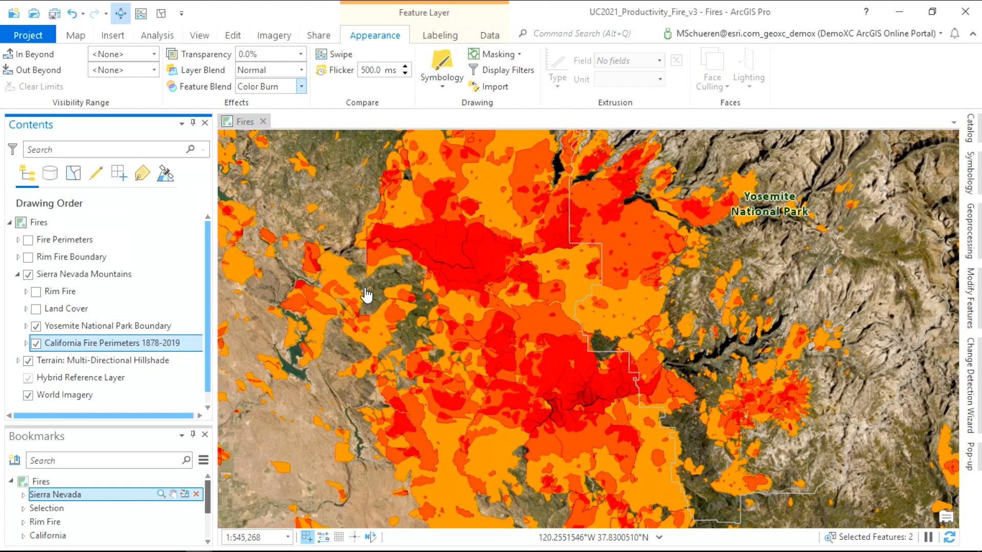
mouse_move(614, 381)
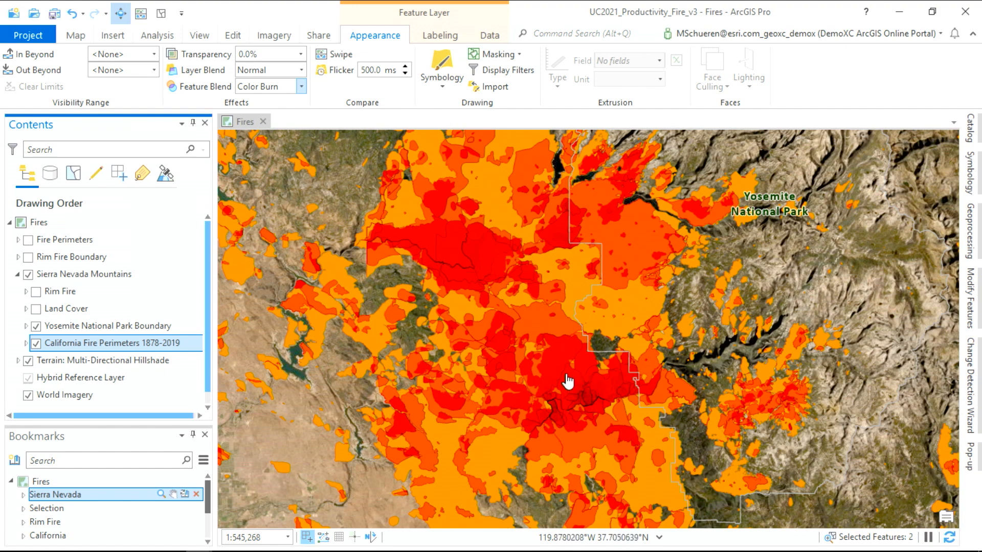
Set the fire perimeters layer blend to Overlay so terrain shows through
click(301, 69)
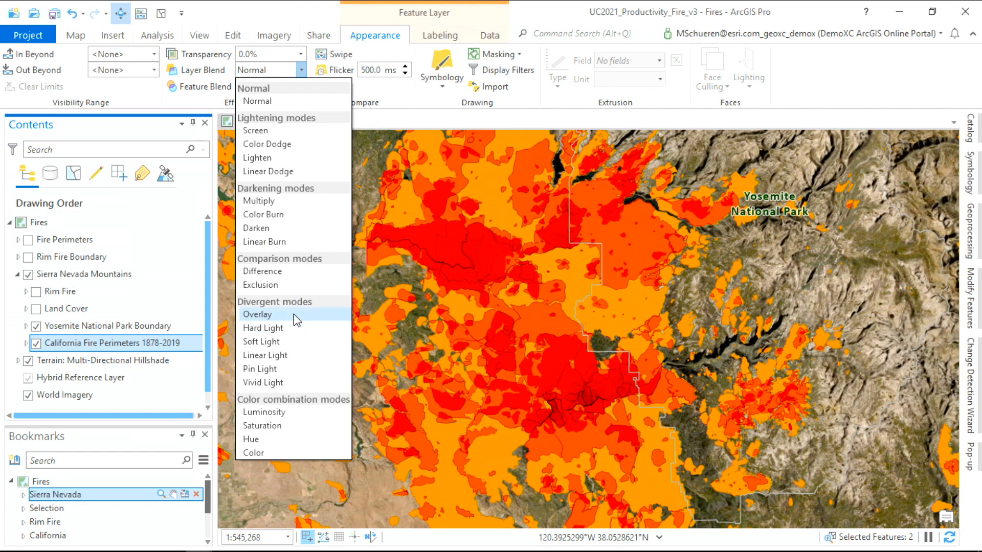
click(258, 314)
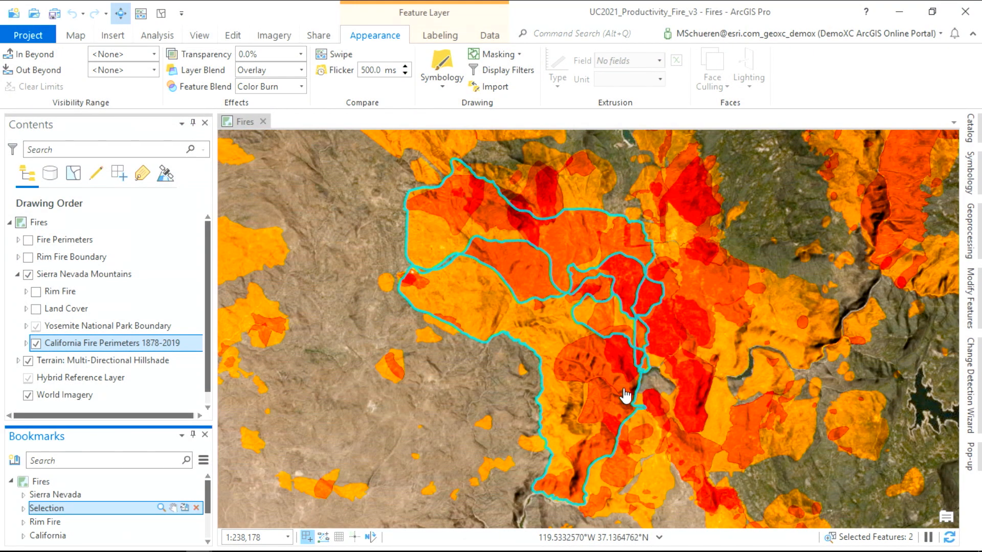
mouse_move(627, 386)
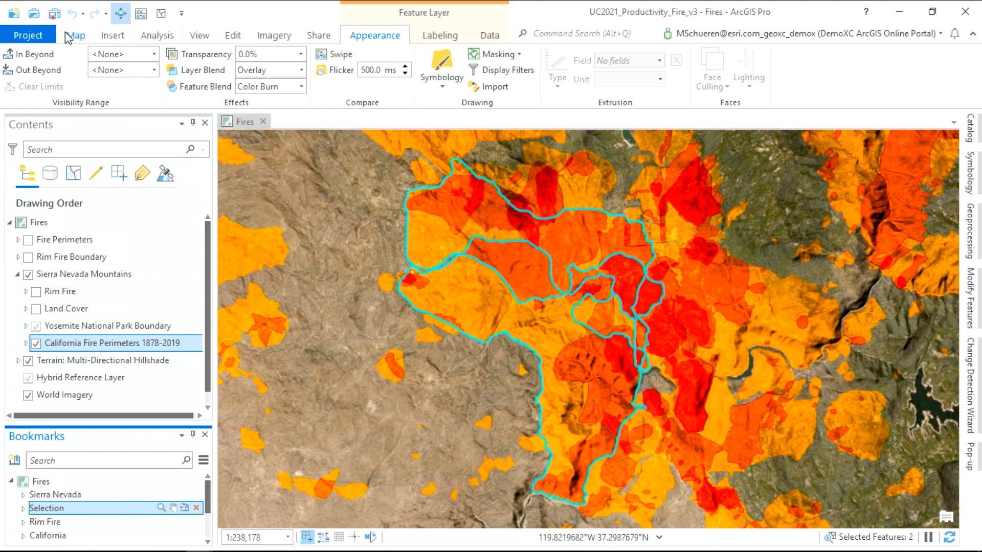
Enable 'Apply a selection color to polygon interiors' in Project Options > Selection
click(74, 34)
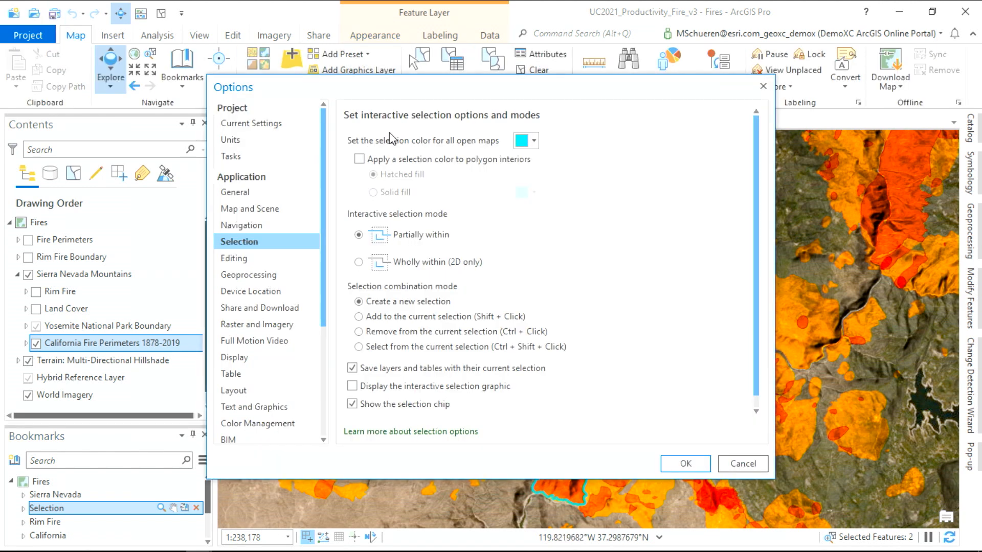
click(684, 463)
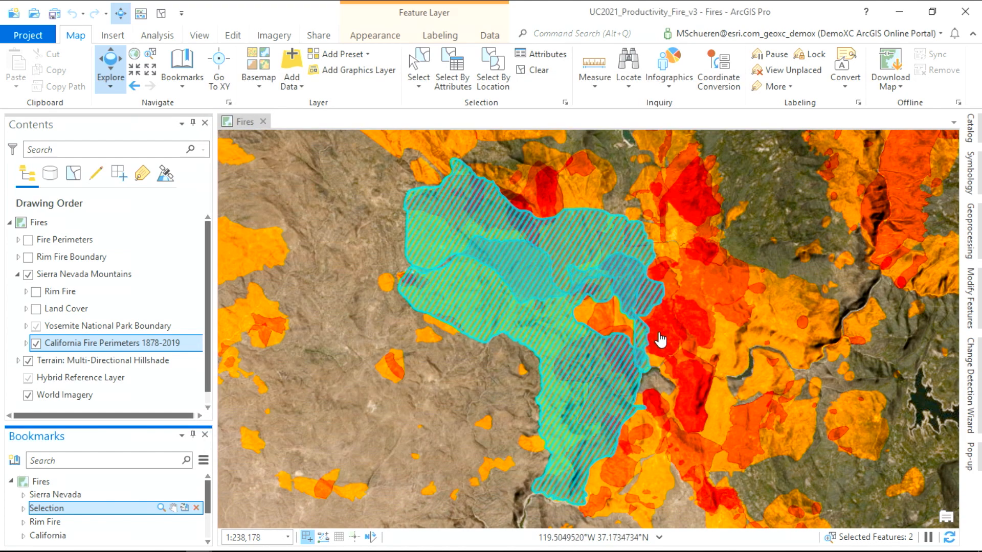
click(576, 33)
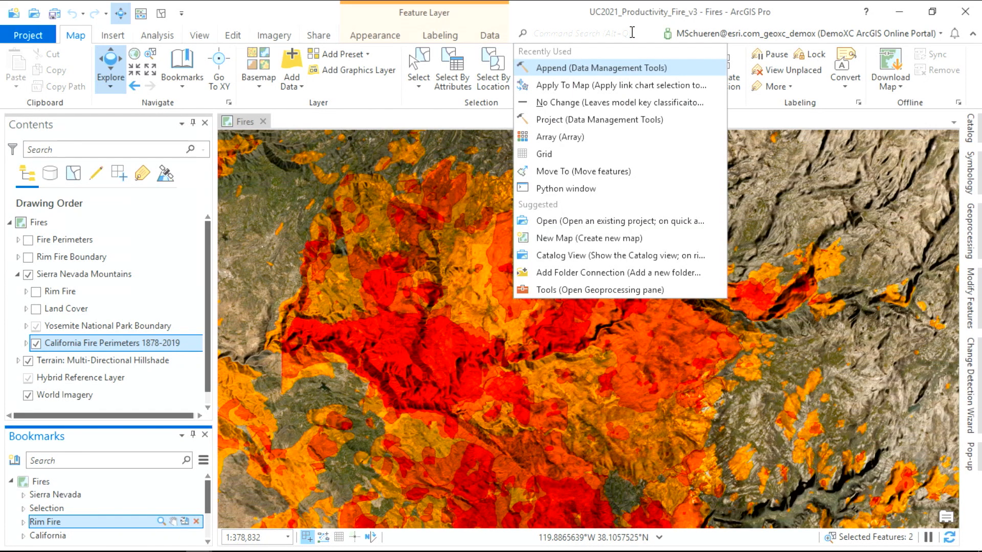
Find and launch the Append (Data Management Tools) geoprocessing tool via Command Search
text(append)
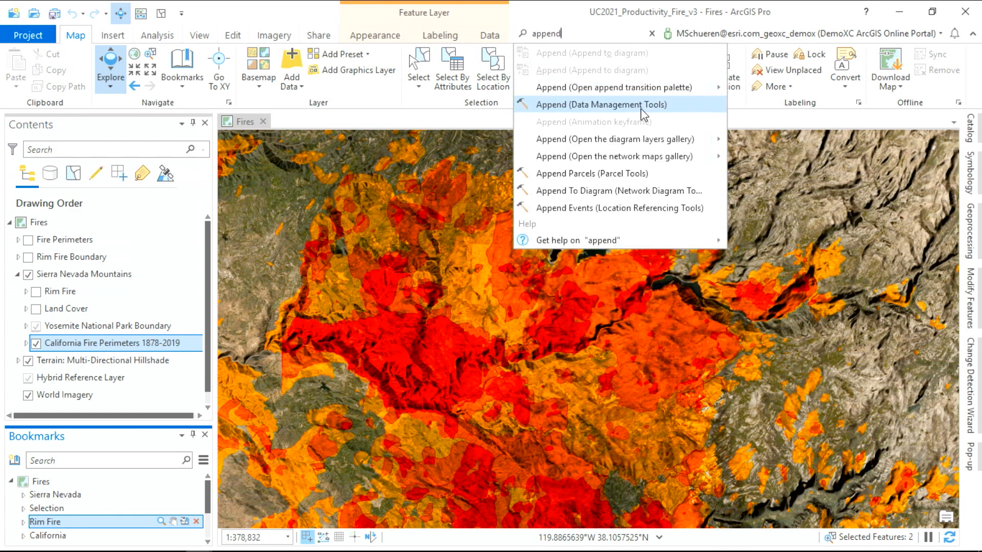
click(600, 104)
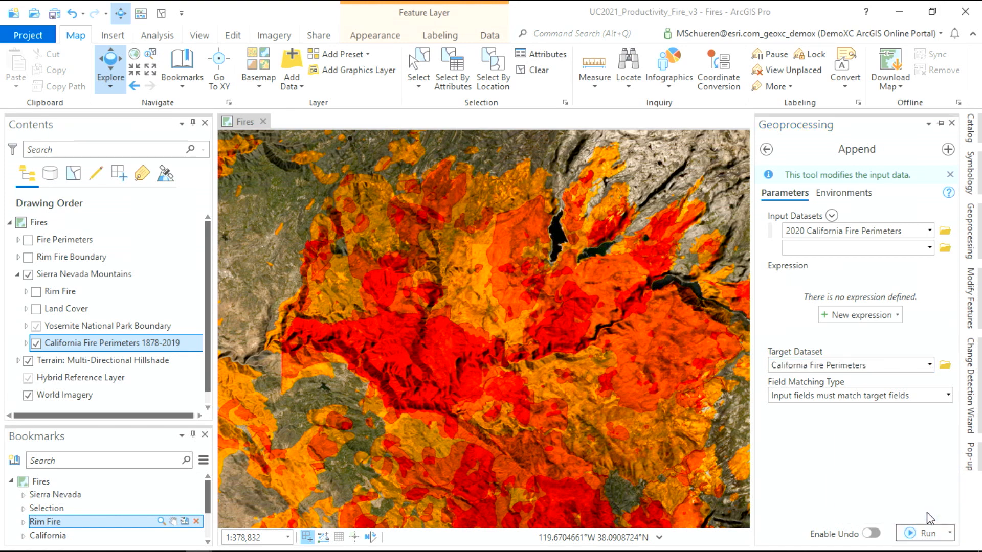
mouse_move(877, 443)
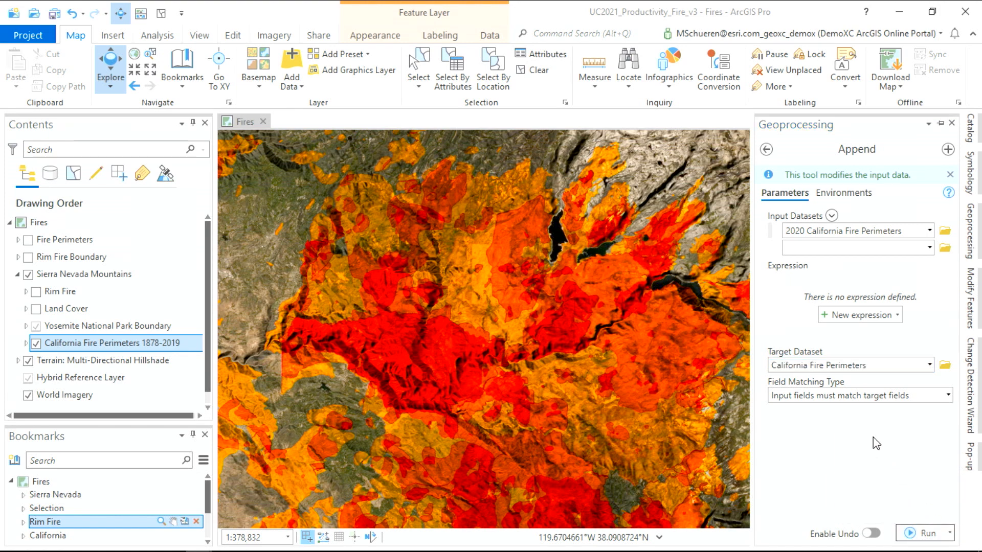
mouse_move(862, 427)
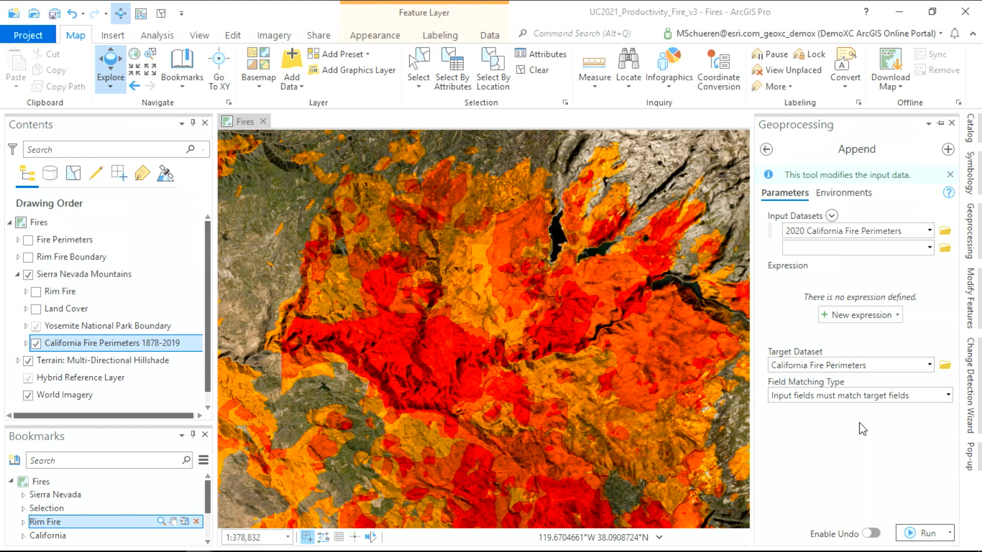
mouse_move(593, 282)
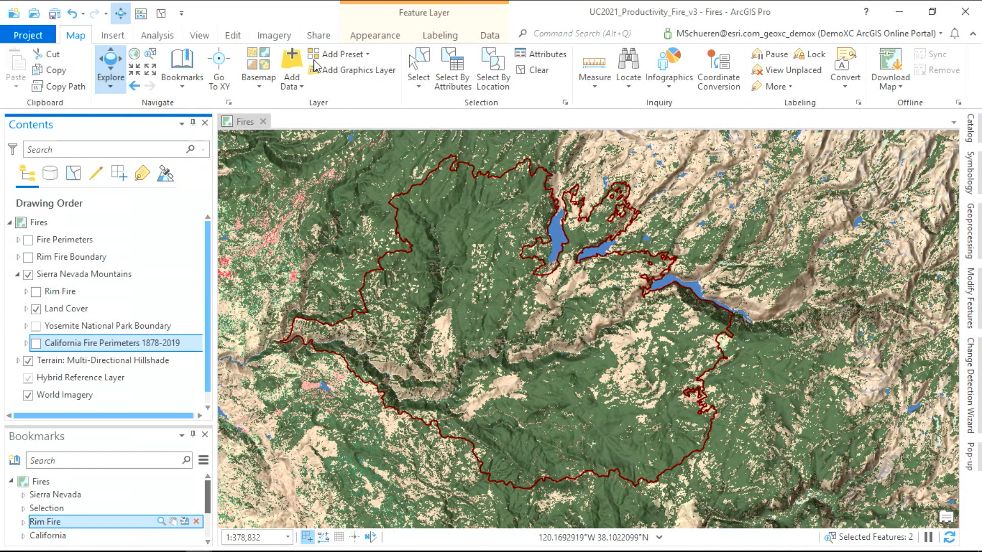
Run the Change Detection Wizard with an earlier land cover year as the starting raster
click(274, 35)
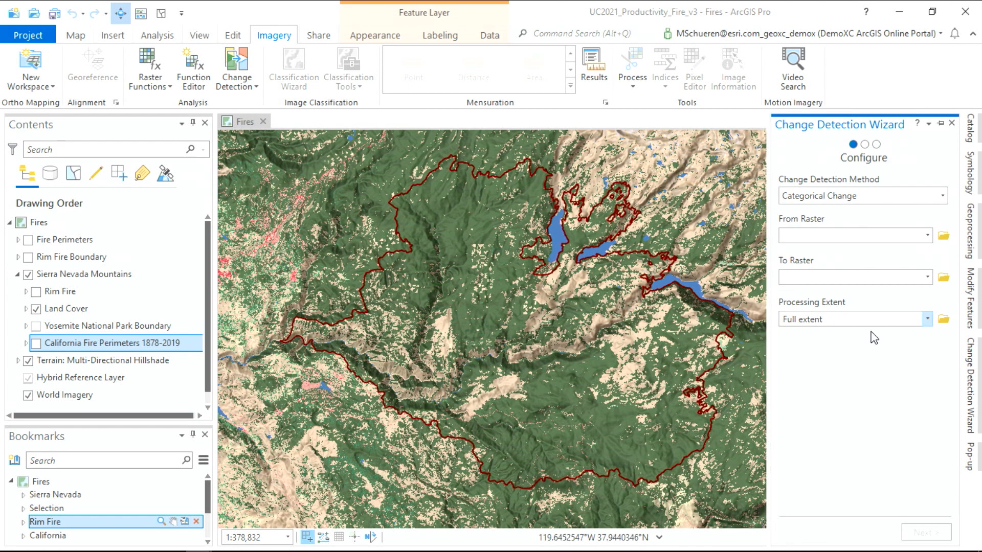
click(928, 236)
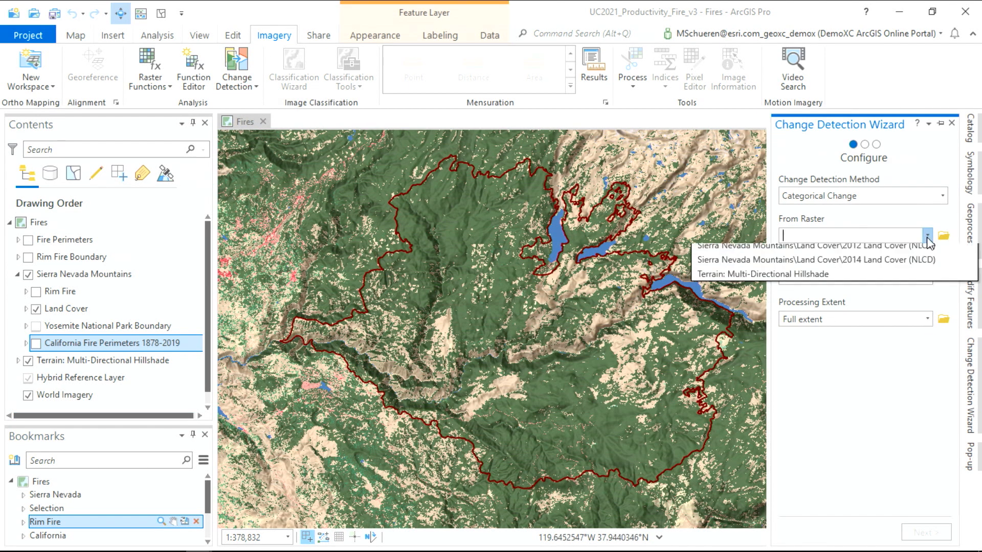
click(846, 245)
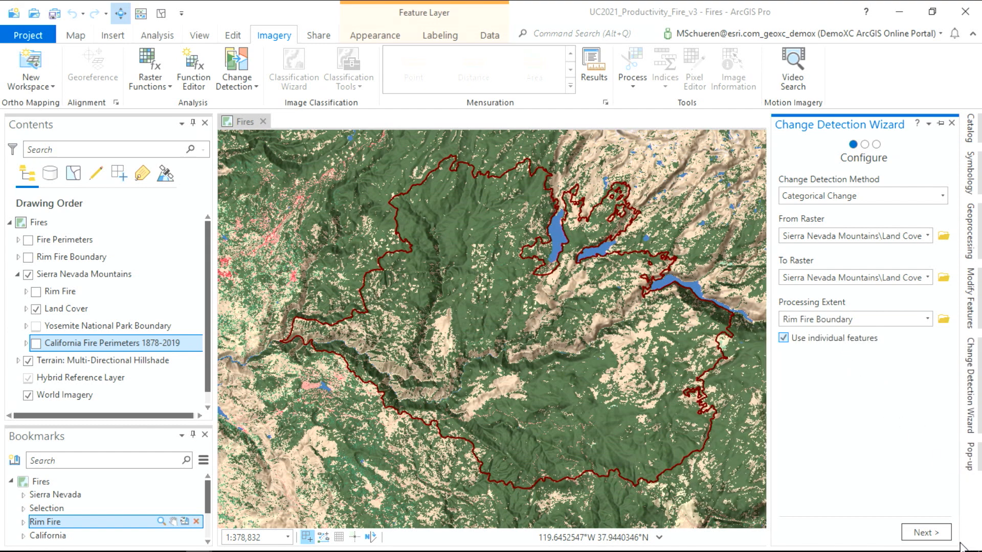
click(925, 532)
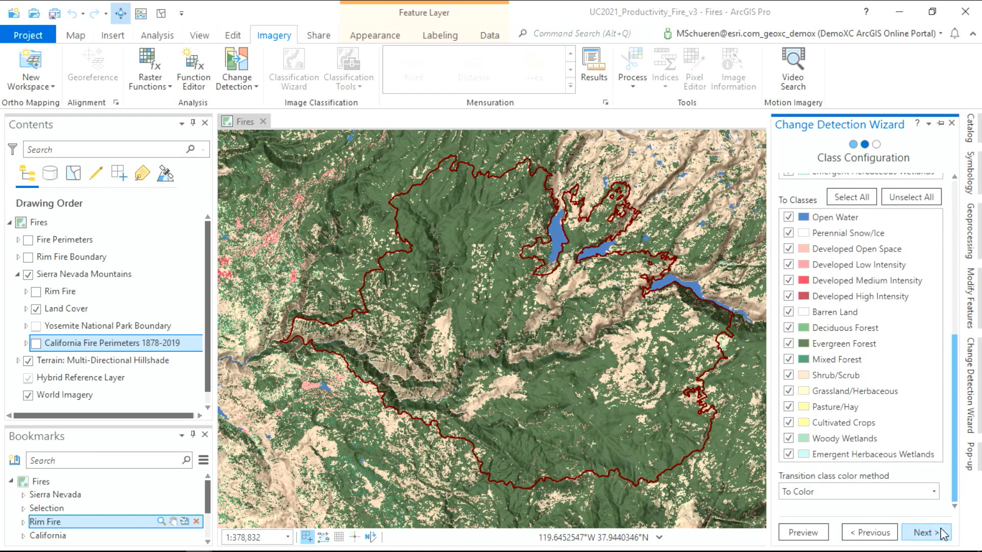
click(923, 532)
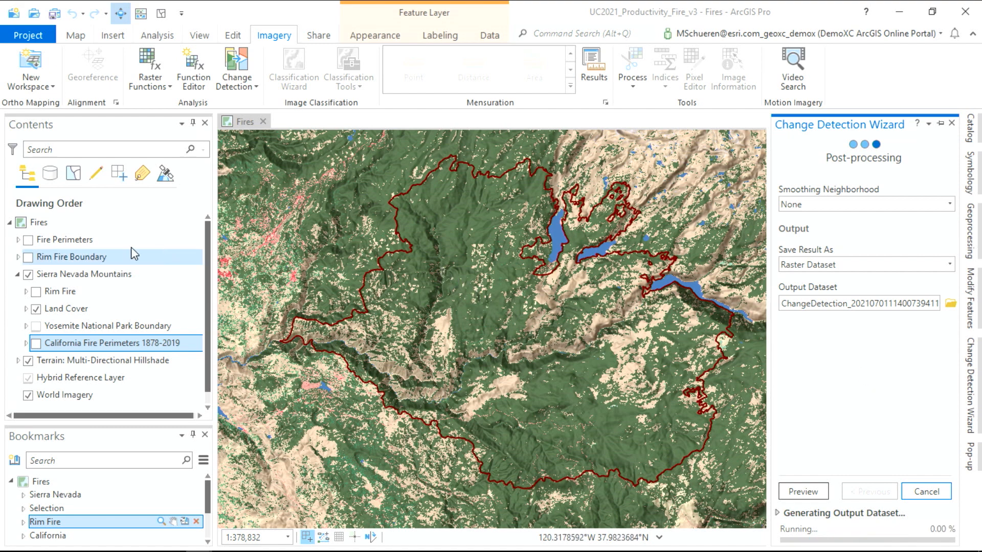
Show the Rim Fire Boundary layer over the ChangeDetection raster
click(37, 256)
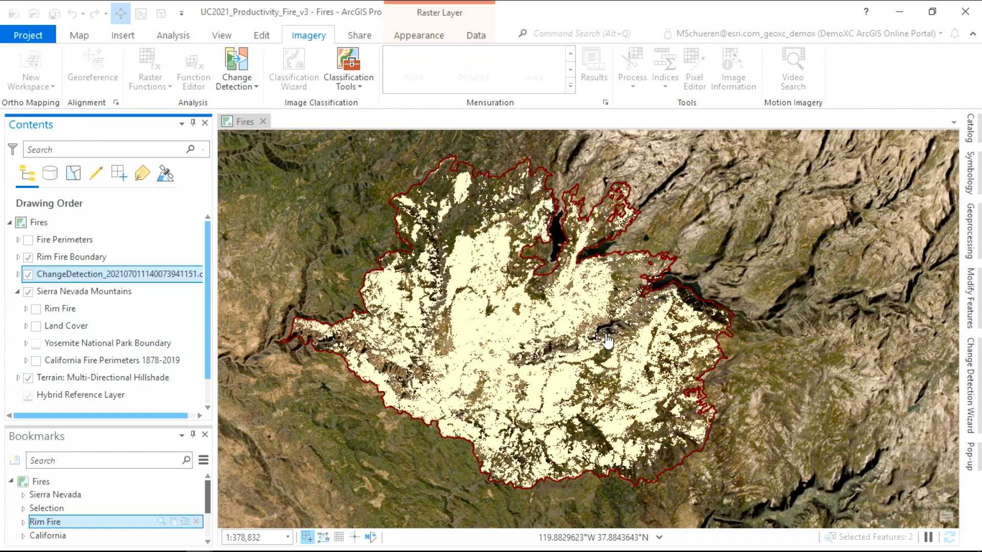
click(607, 339)
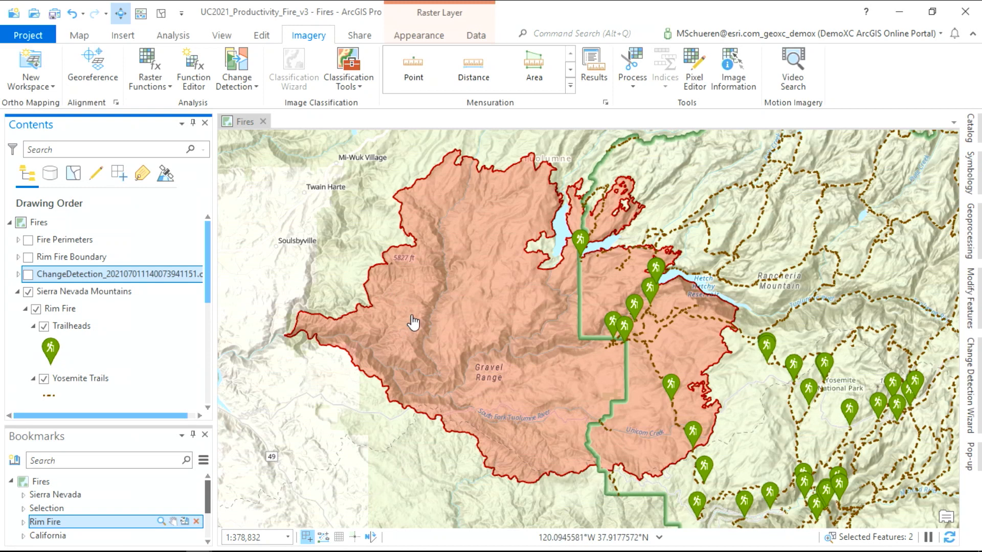
mouse_move(735, 244)
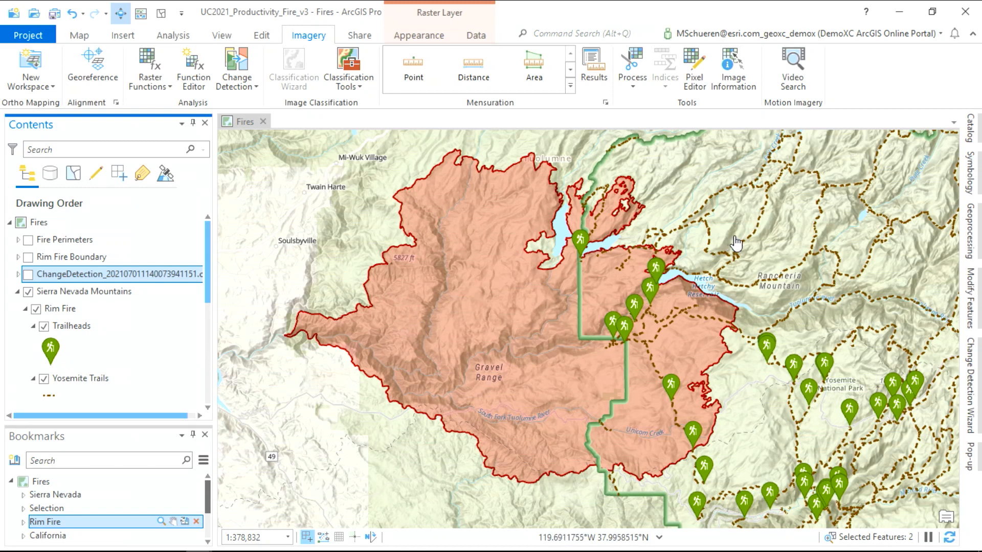
mouse_move(693, 238)
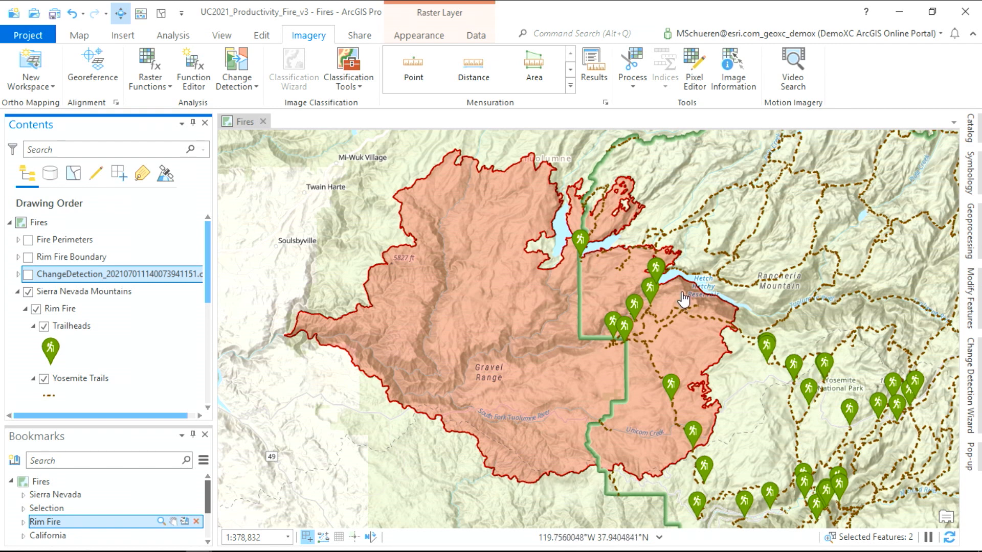
Recolour the Trailheads symbol dark brown from the colour palette
click(60, 309)
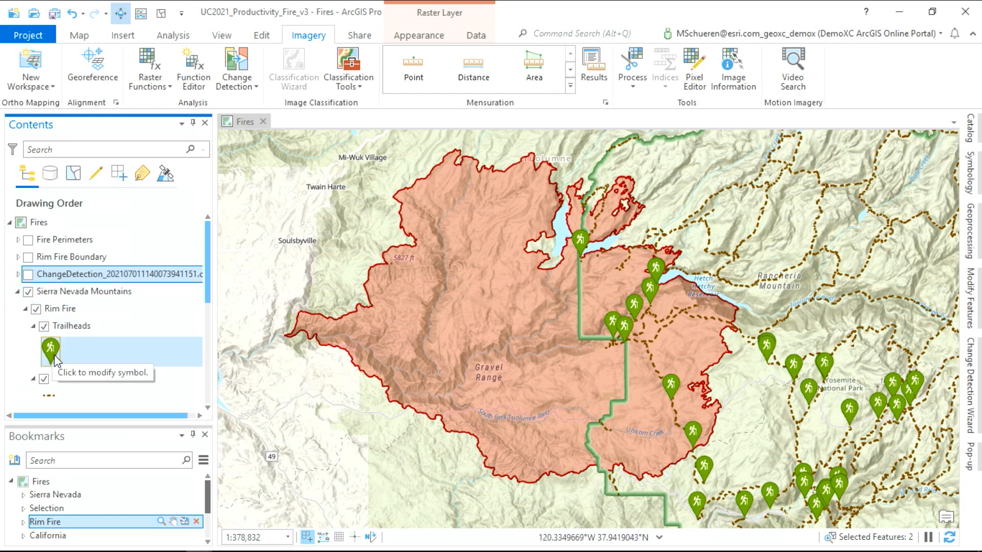
click(50, 350)
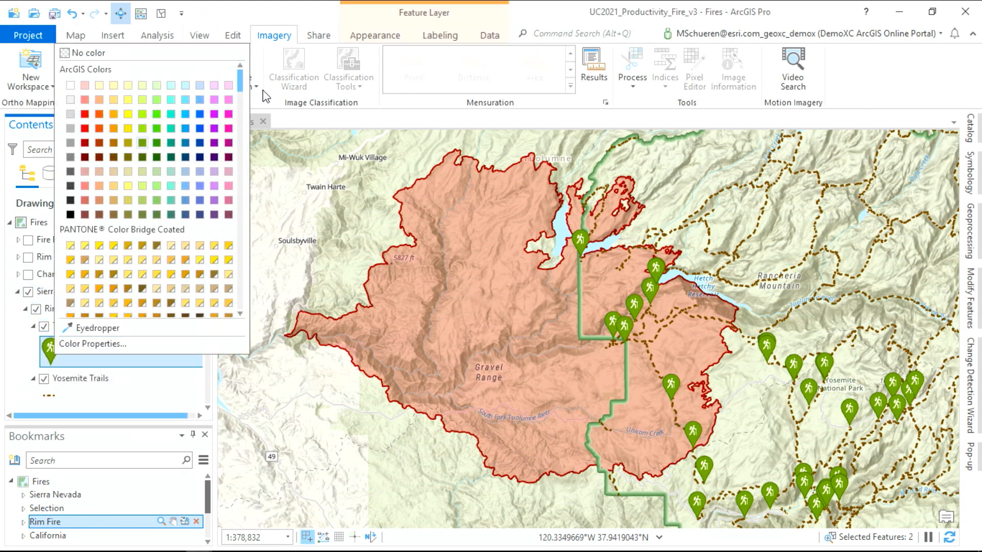
scroll(down, 3)
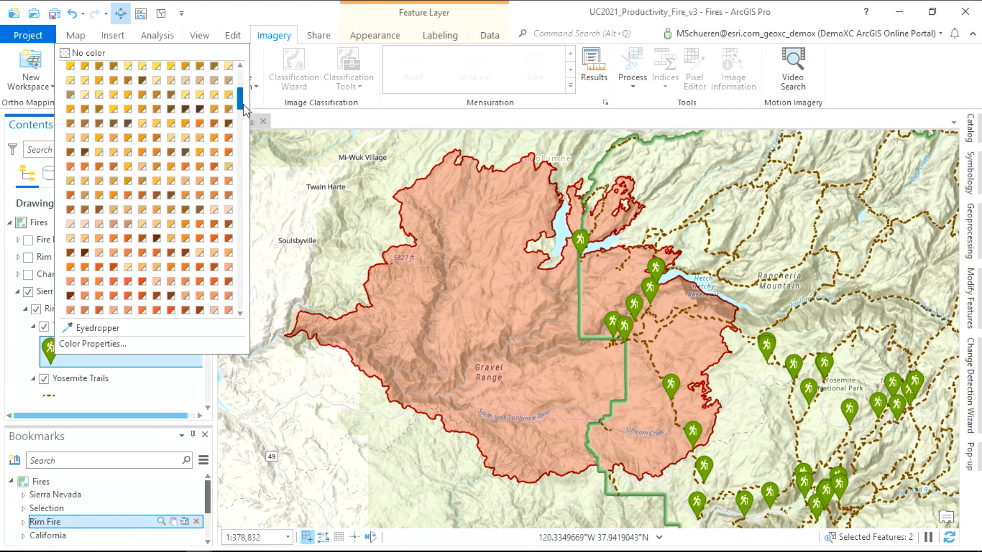
scroll(down, 3)
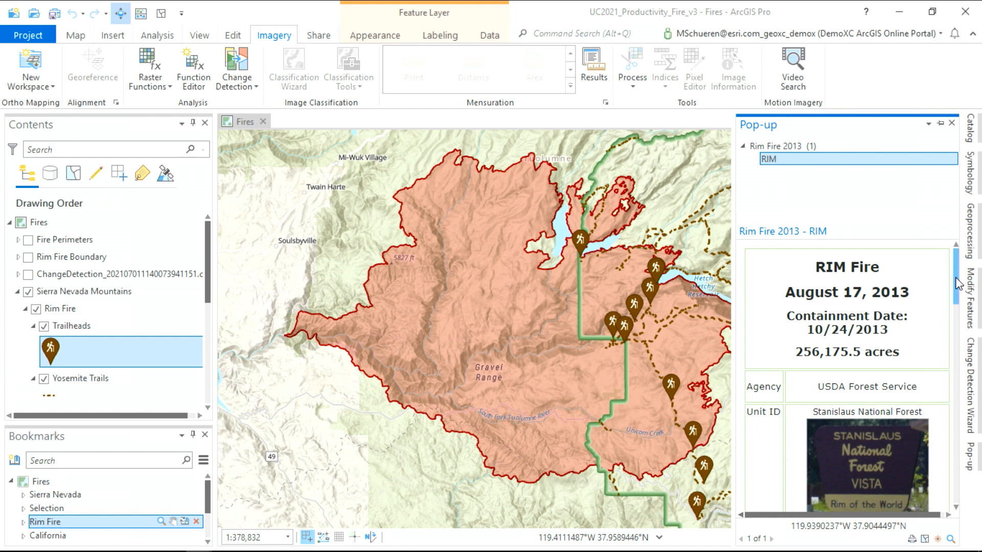
Scroll the Rim Fire 2013 pop-up down to its 360-degree photo and view it
scroll(down, 3)
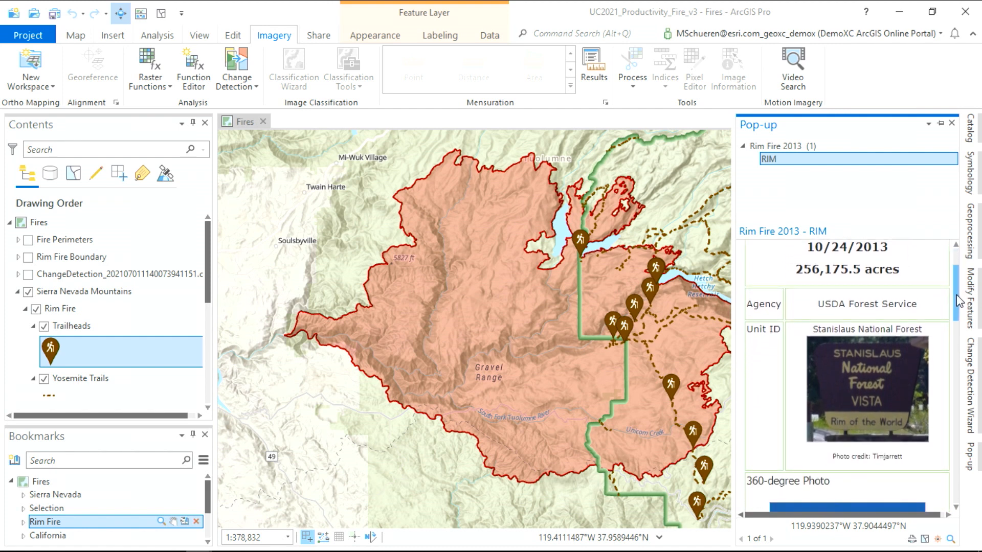
scroll(down, 3)
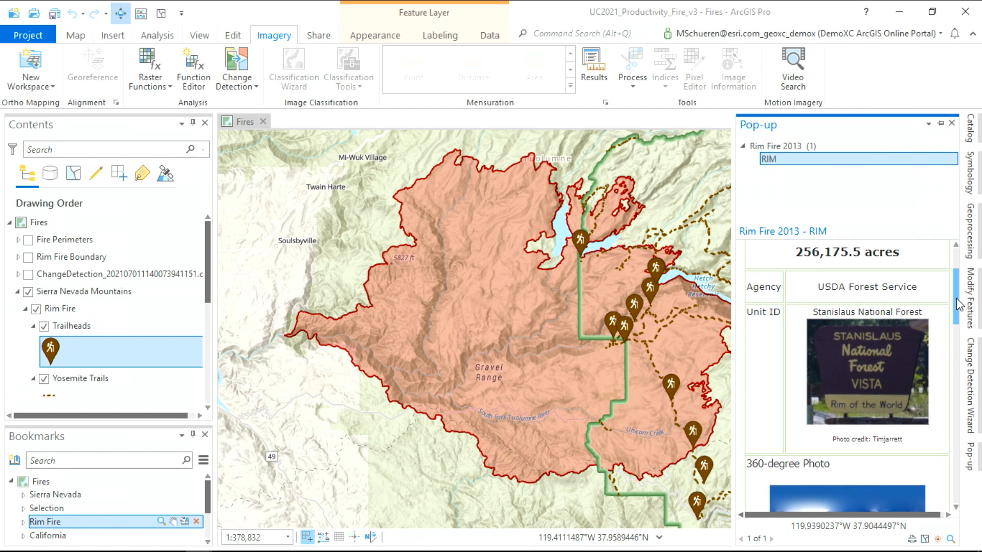
scroll(down, 3)
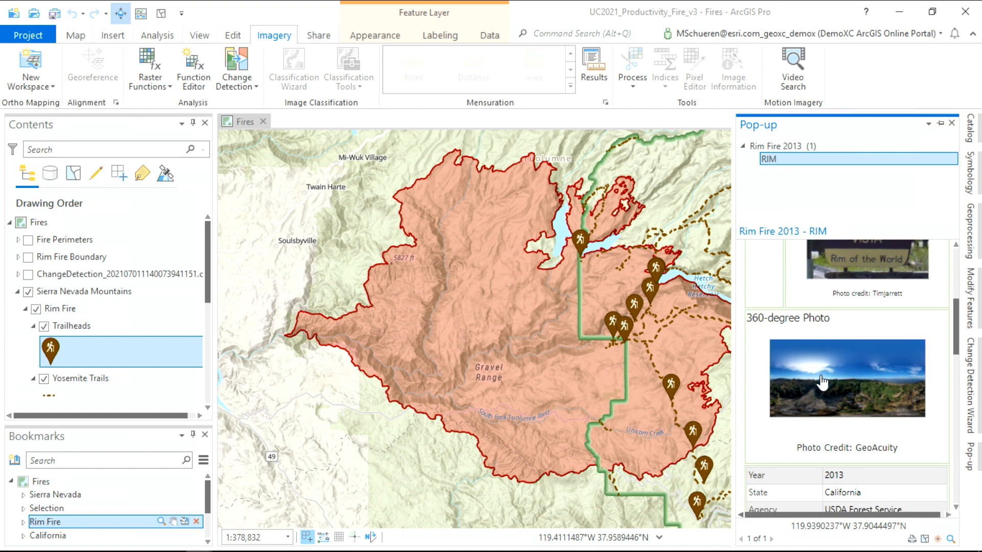
click(846, 379)
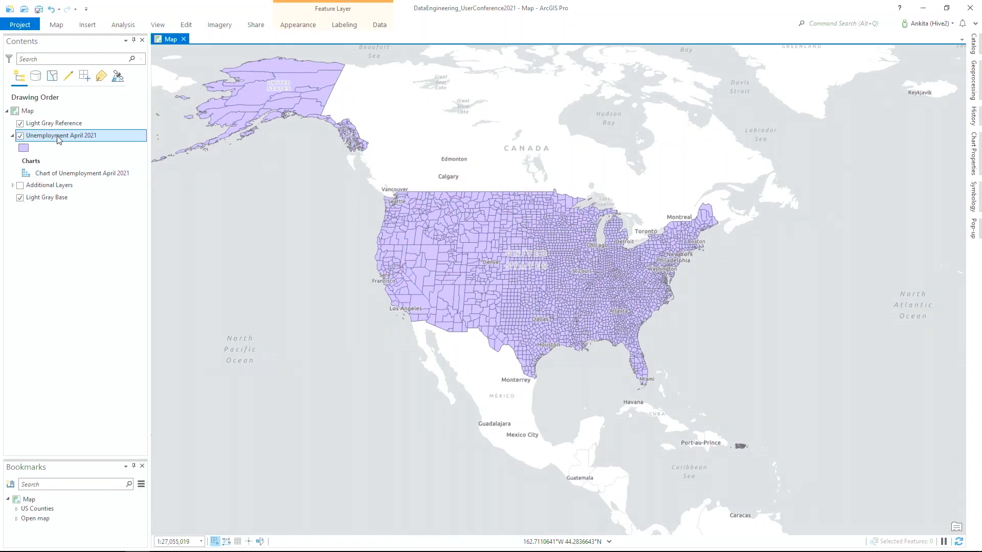
mouse_move(63, 139)
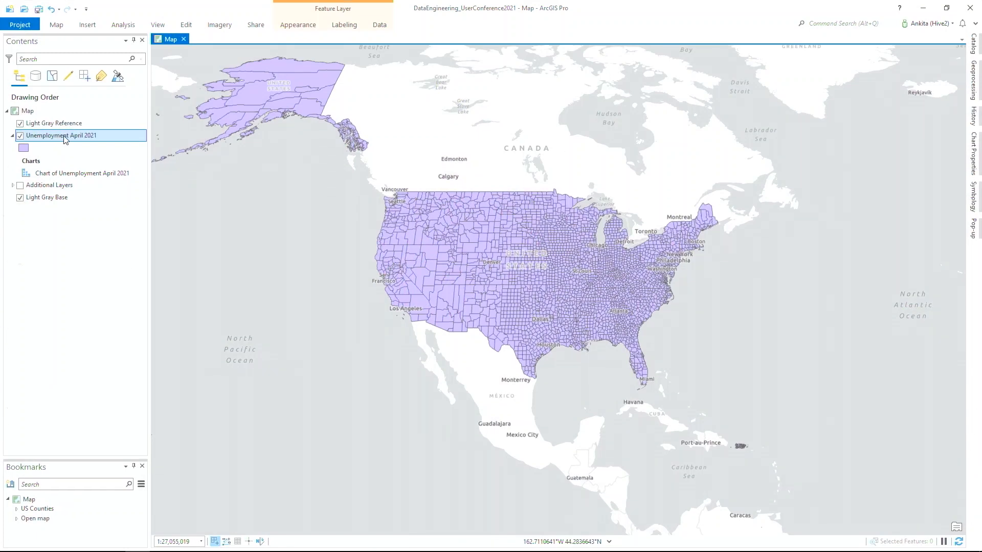
Add all Unemployment April 2021 fields to Data Engineering and calculate their statistics
right_click(61, 135)
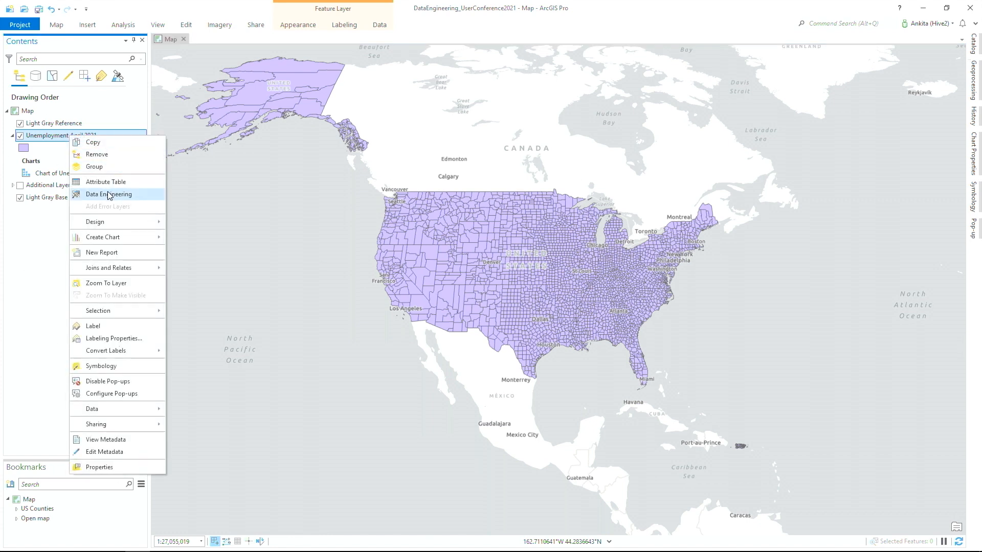
click(109, 194)
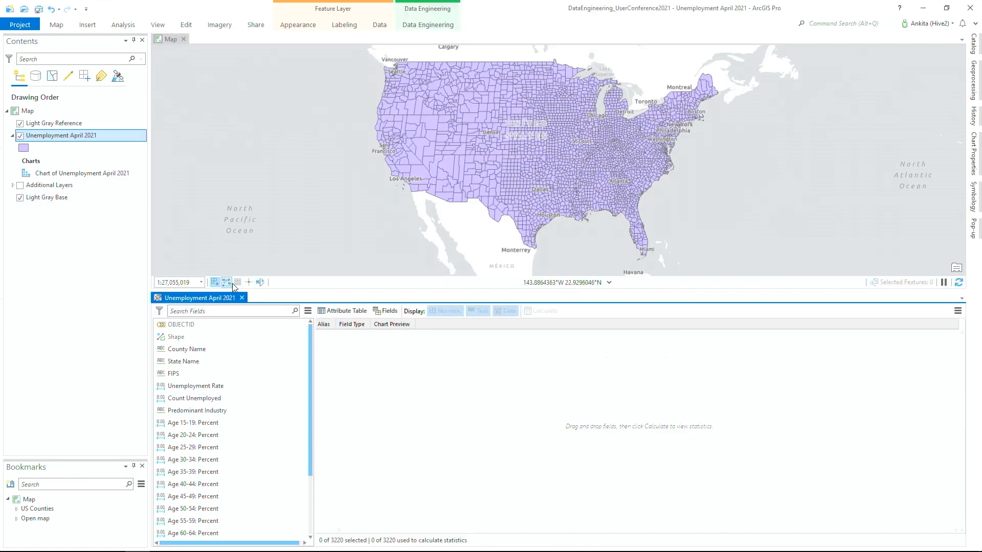
click(197, 410)
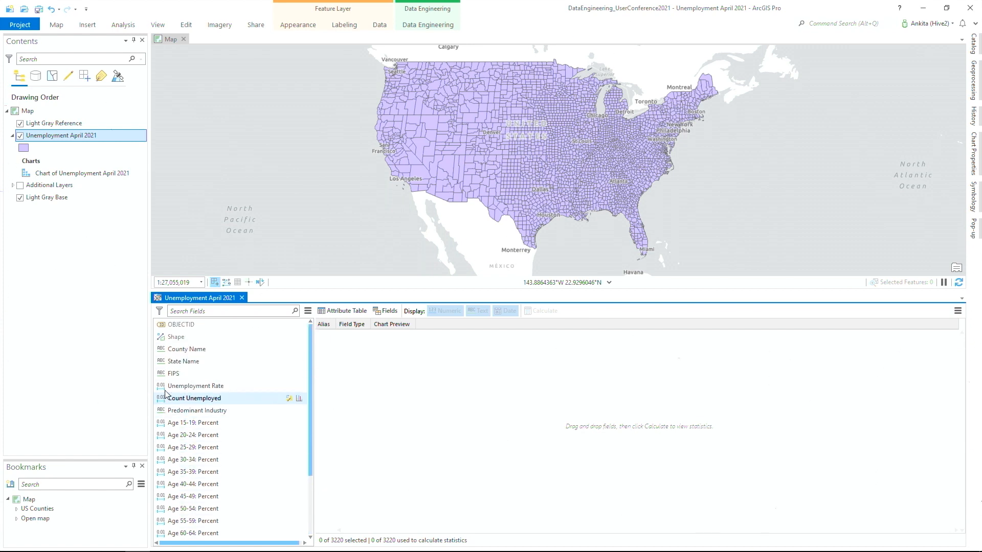
click(194, 422)
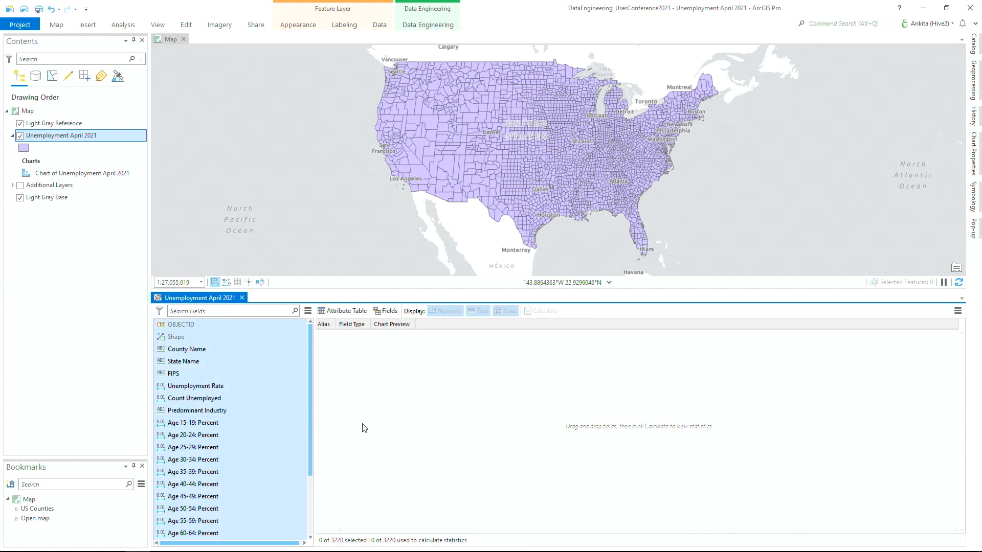
click(540, 311)
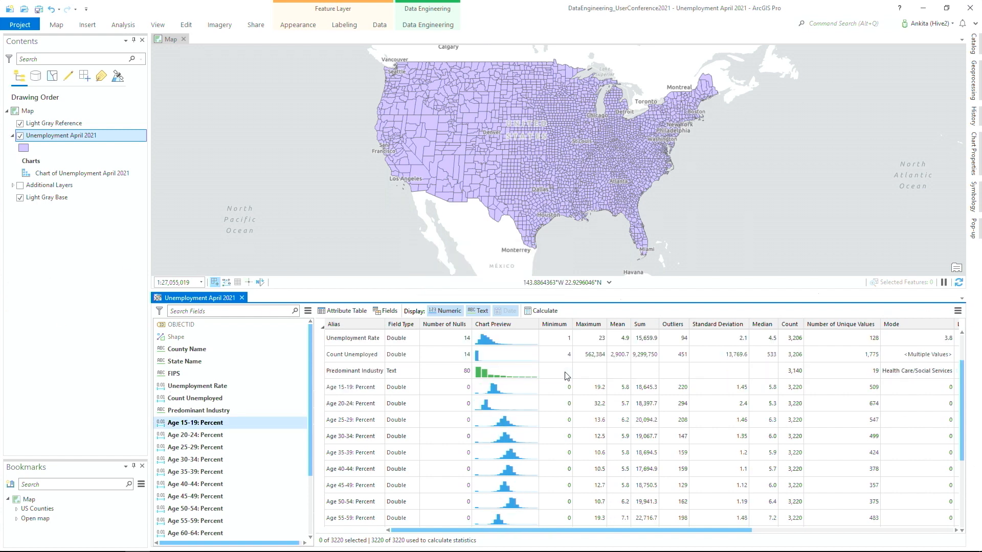
click(553, 403)
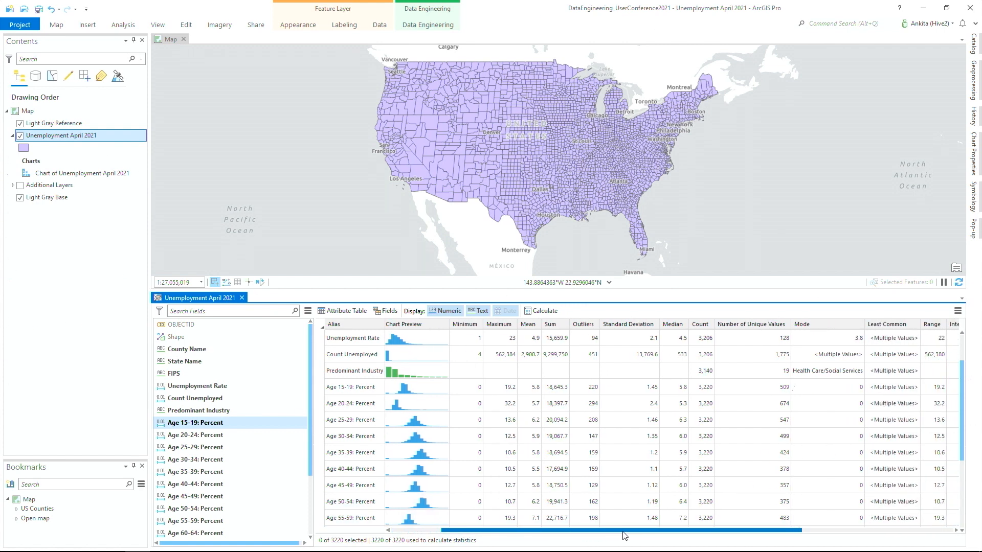
Review the statistics table and select the Unemployment Rate row
scroll(right, 3)
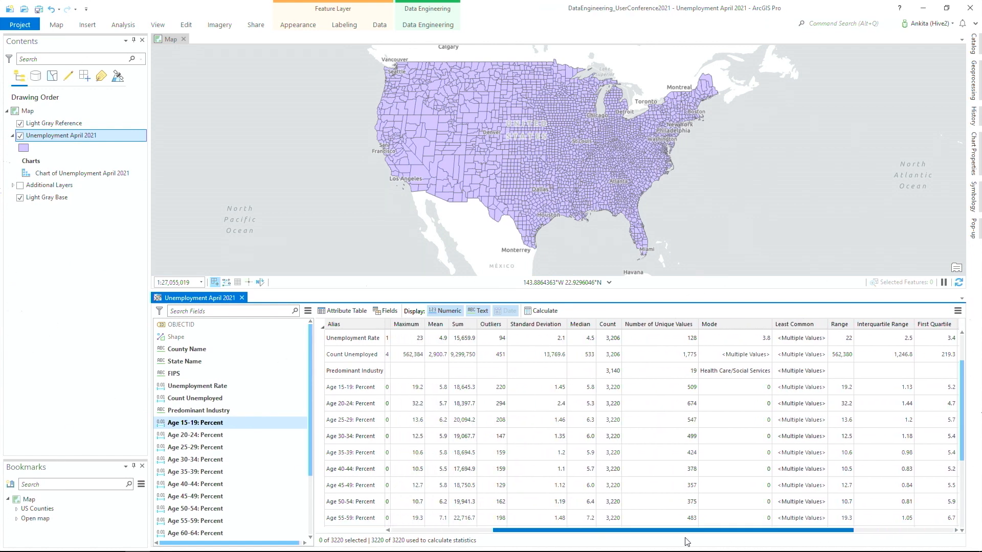
scroll(left, 3)
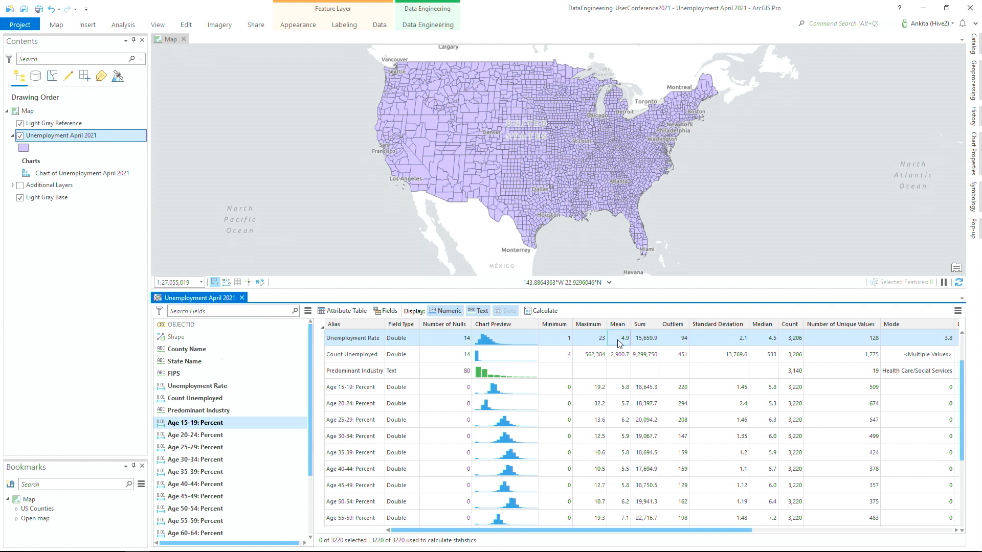
click(647, 361)
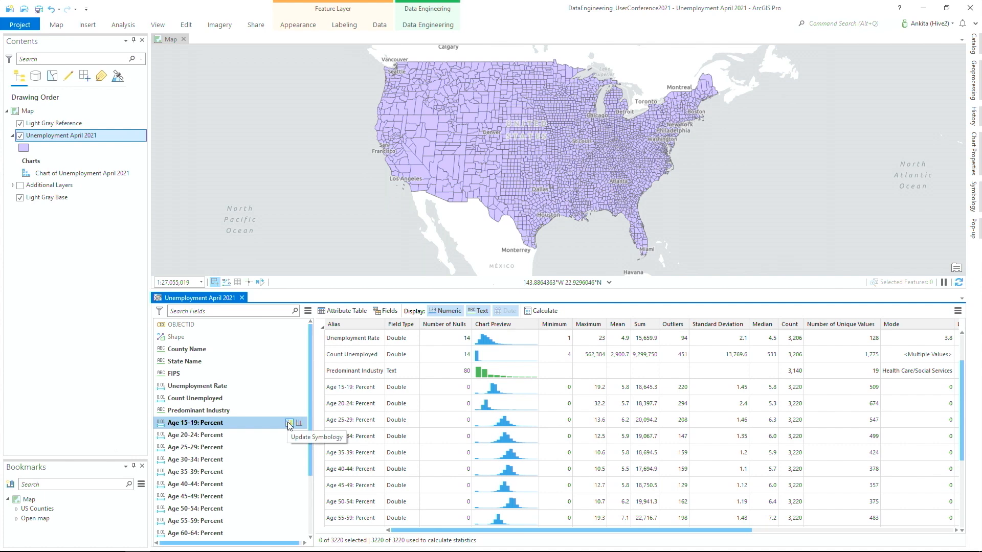
Try symbolizing by age percentage and Predominant Industry, settling on Unemployment Rate in graduated greens
click(289, 422)
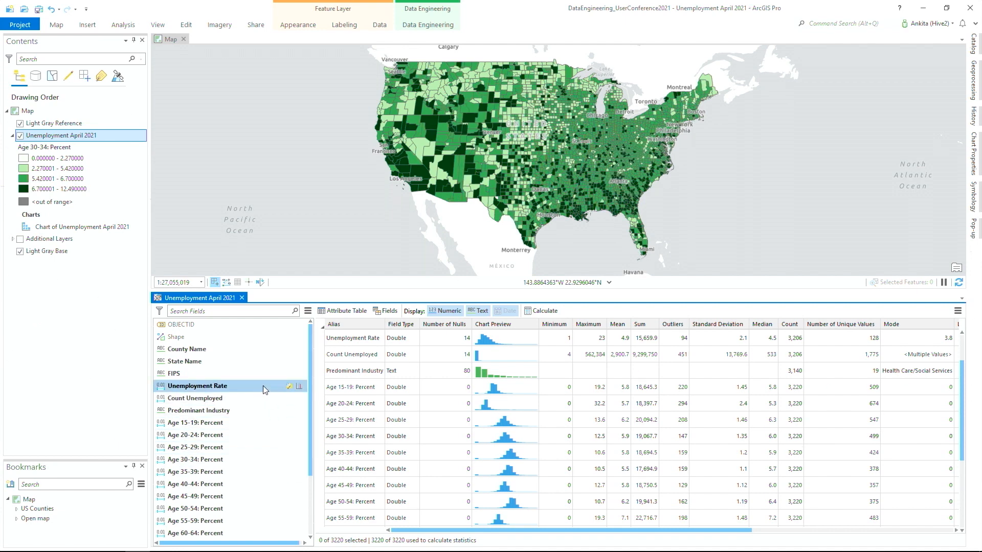
click(290, 385)
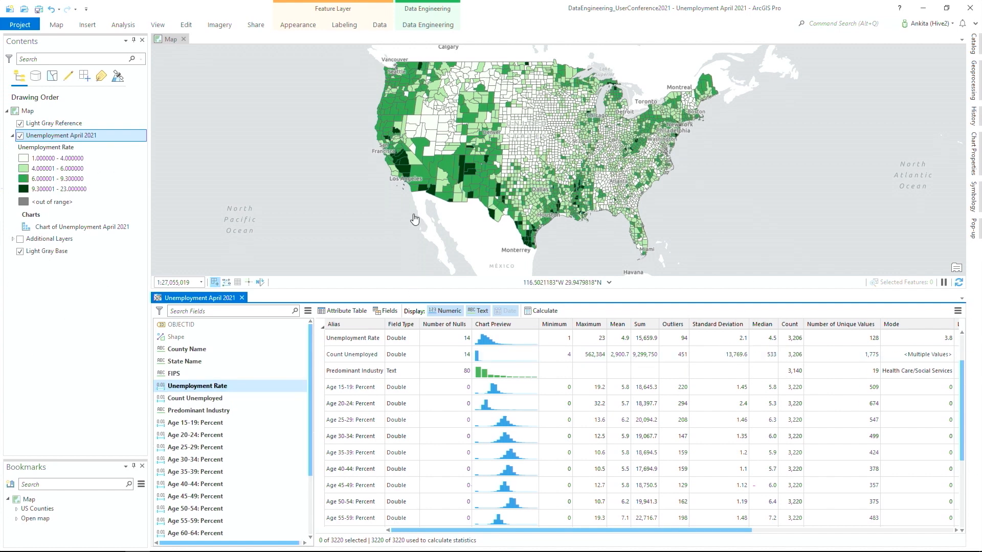
mouse_move(400, 61)
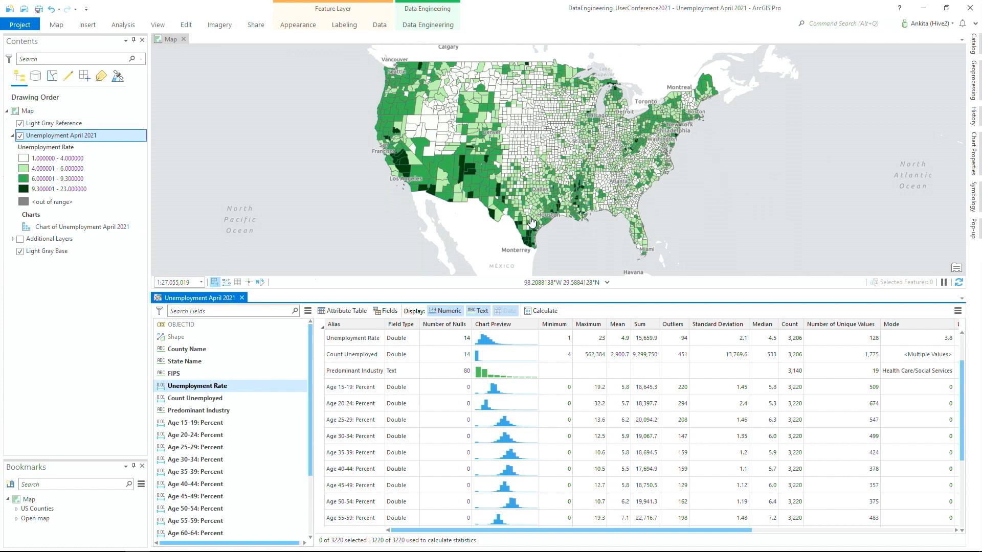
click(197, 410)
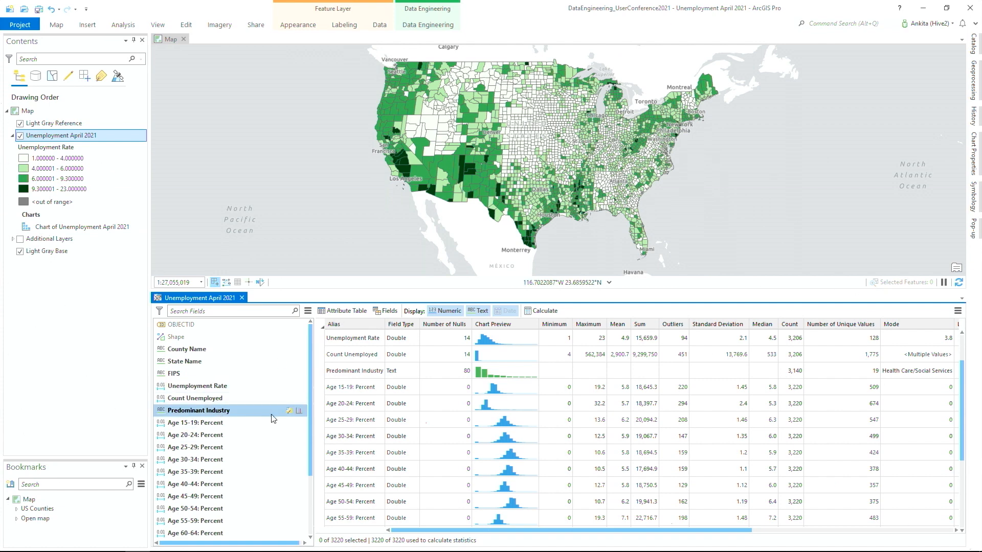
click(289, 411)
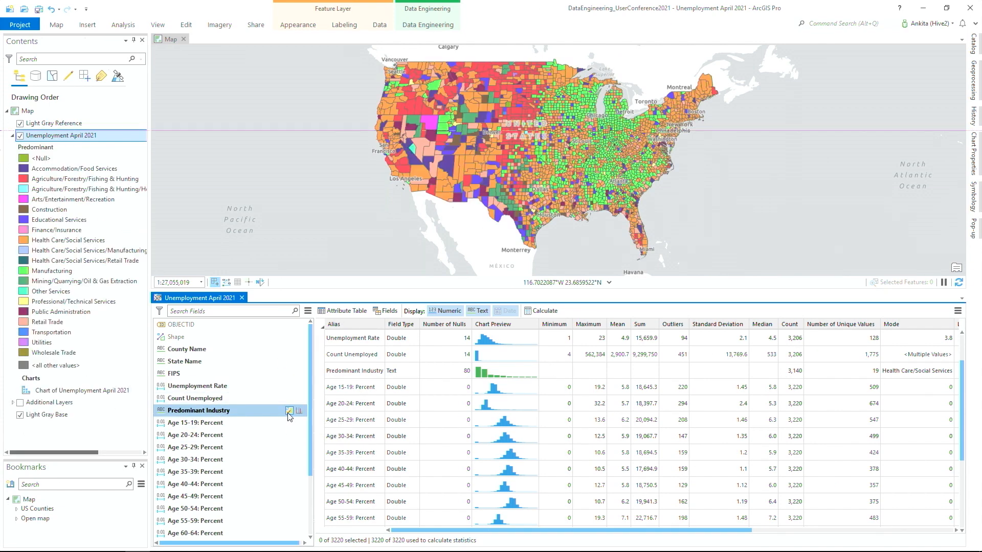
click(197, 386)
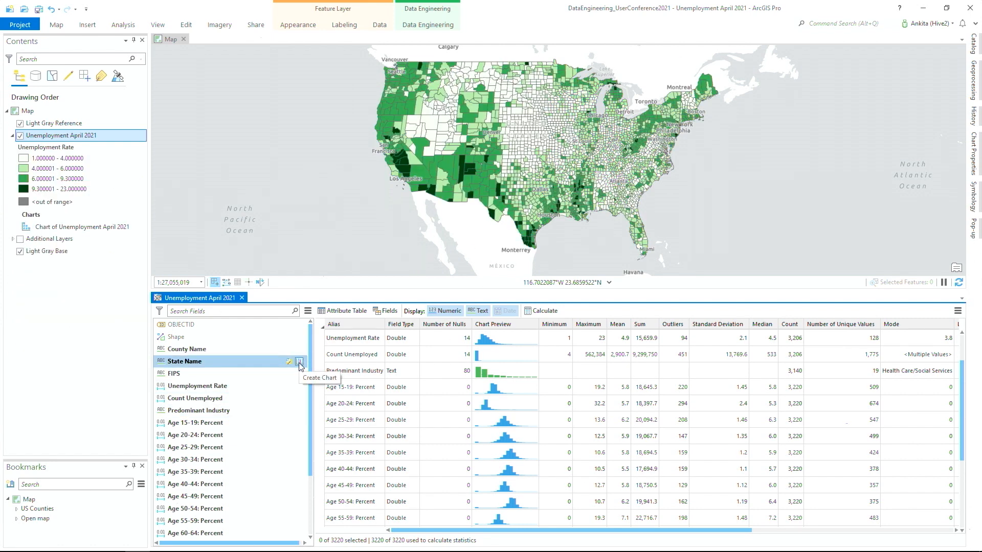
Chart county counts by State Name, select Nebraska's 93 counties and recalculate statistics
click(290, 362)
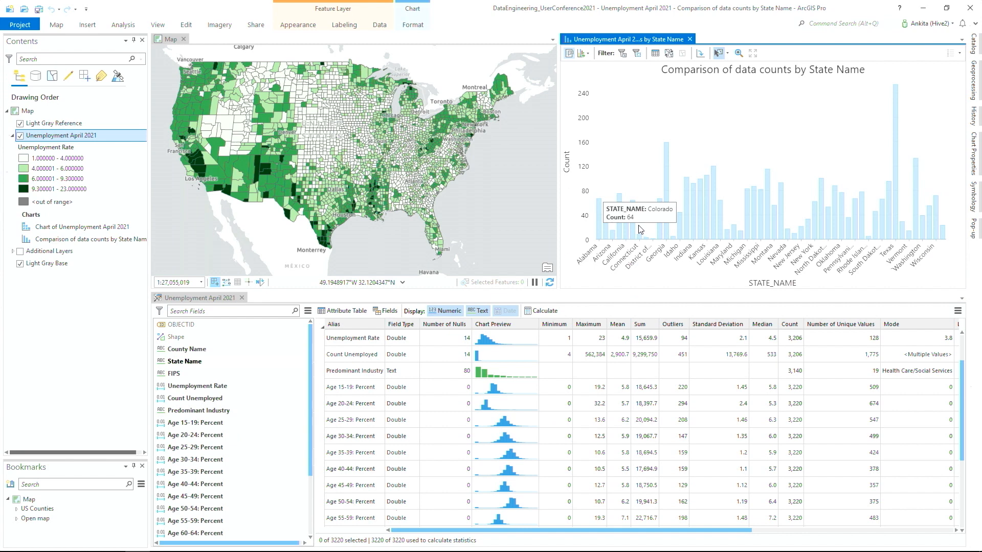
mouse_move(783, 196)
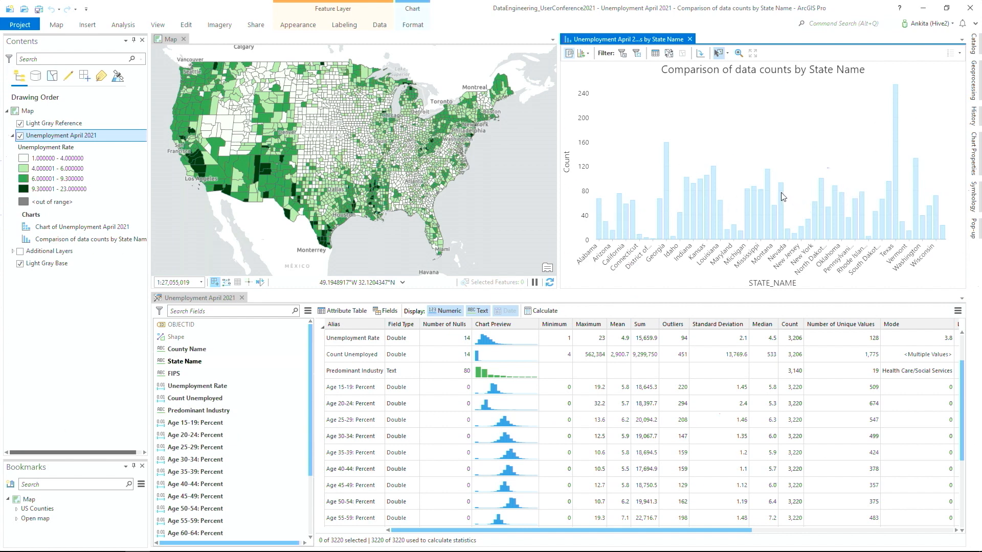
click(778, 216)
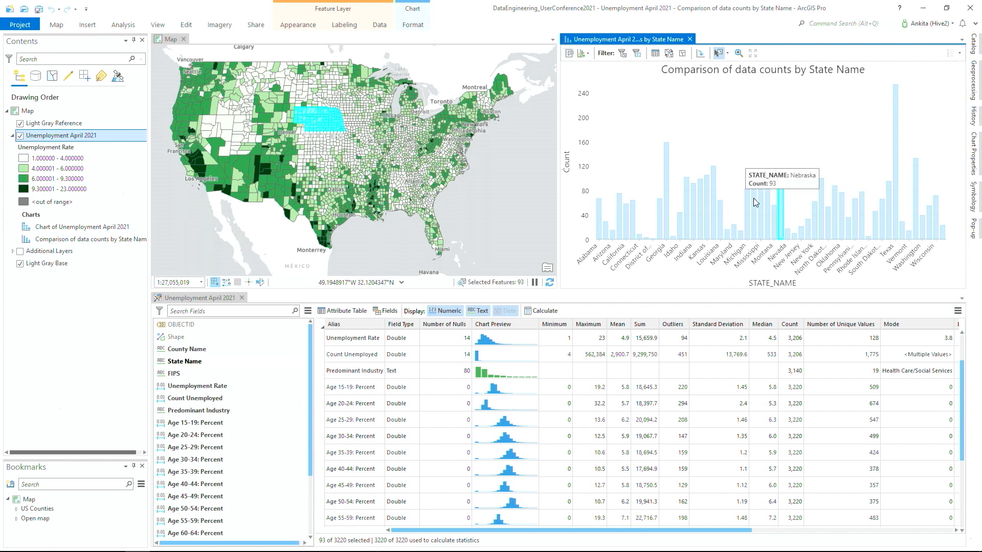
click(545, 310)
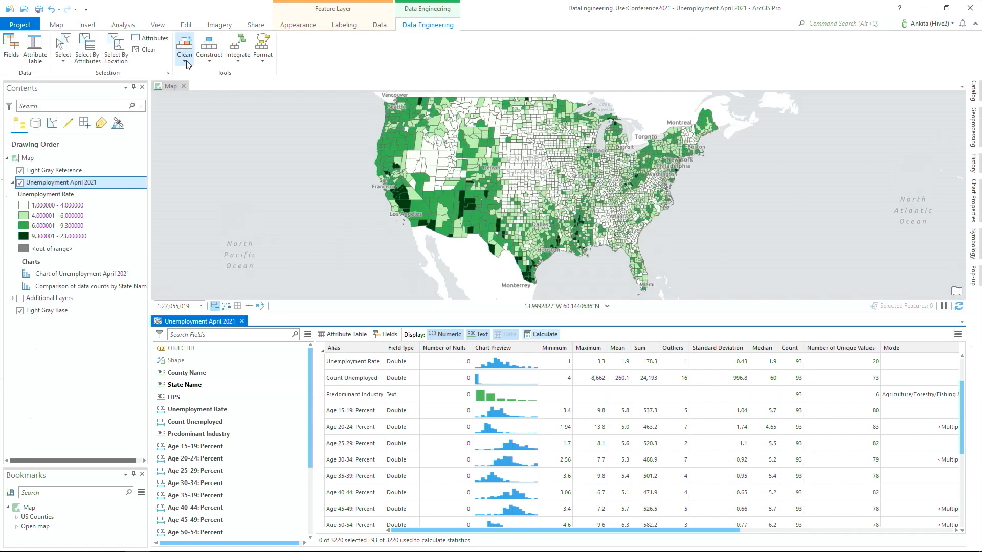
Recalculate statistics for all 3,220 counties and select the Unemployment Rate row (14 nulls, mean 4.9)
click(209, 47)
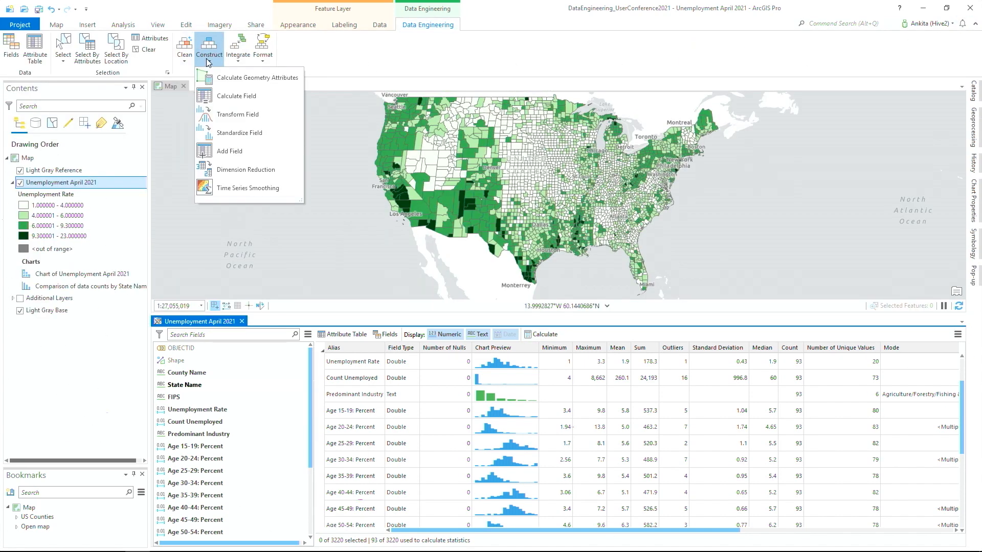
click(263, 47)
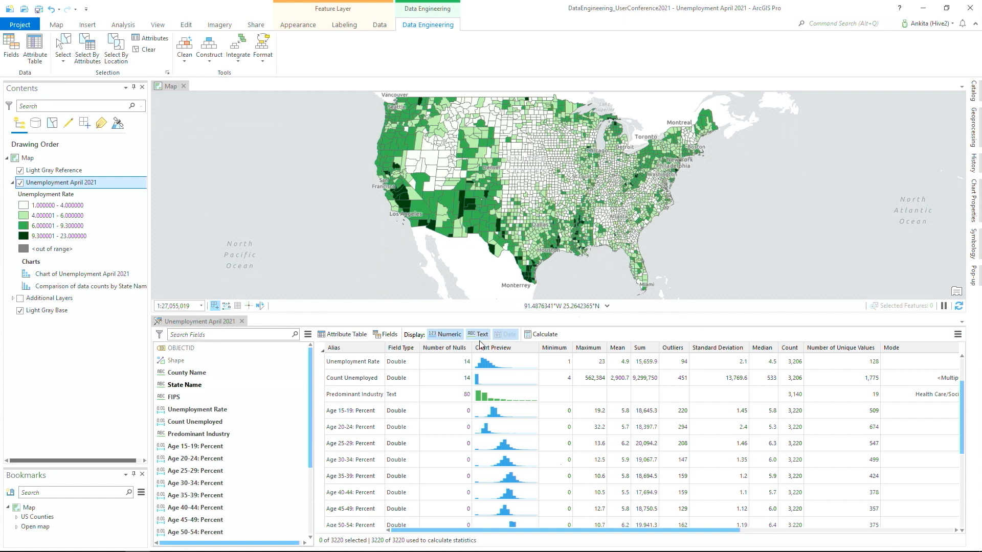
click(451, 361)
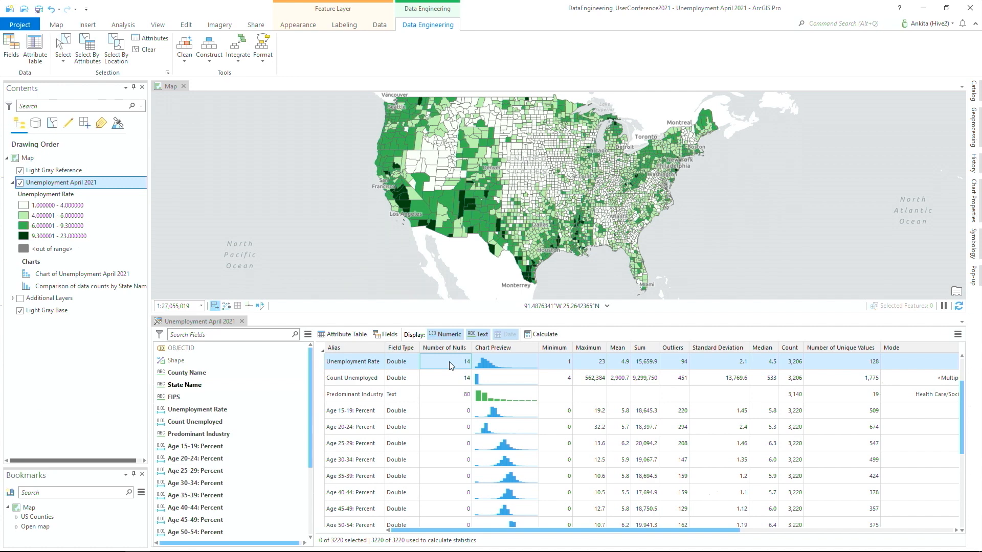
Select the 14 null unemployment-rate counties, clear the selection, and reopen the null-value actions
right_click(446, 361)
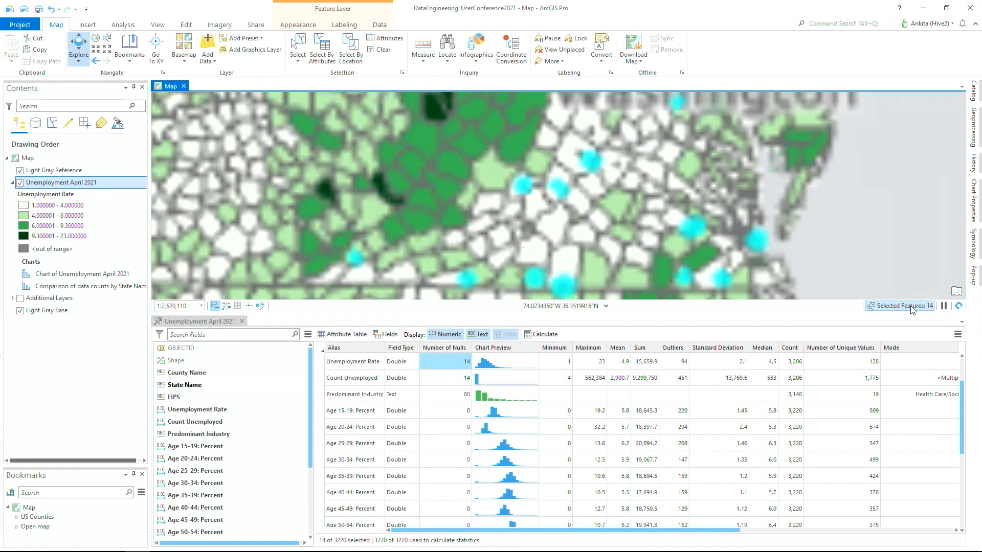
click(852, 24)
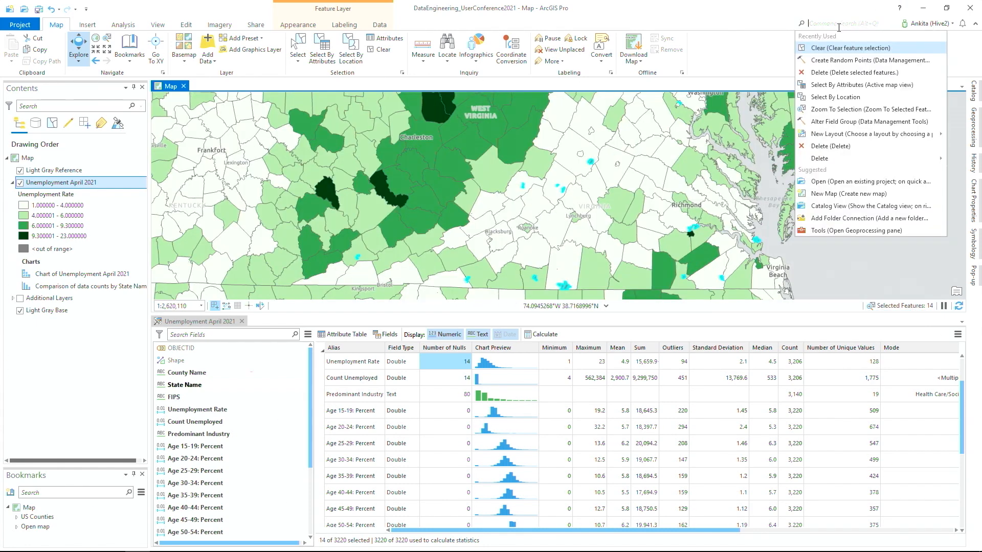
click(849, 48)
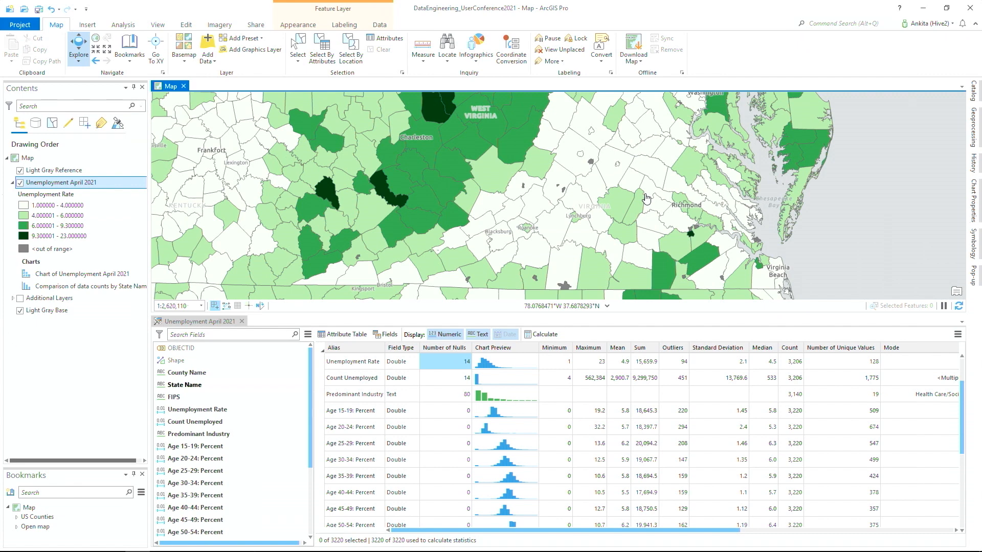
mouse_move(577, 196)
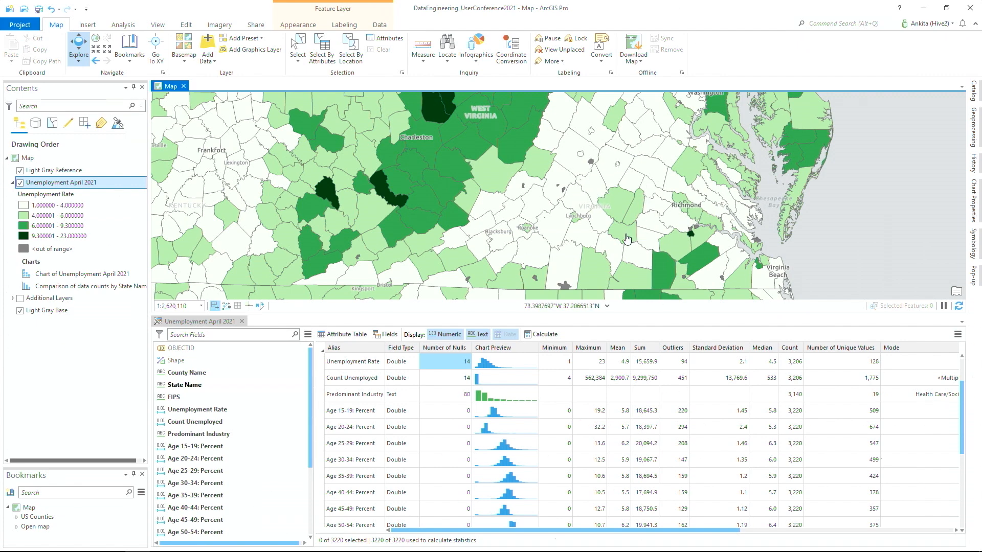
right_click(445, 361)
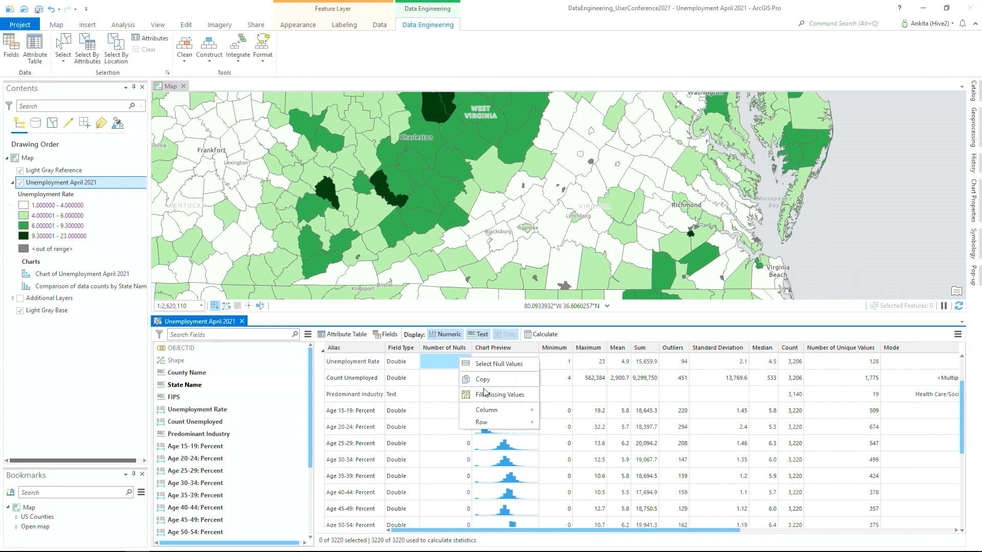
Run Fill Missing Values using the average of the four nearest neighbouring counties
click(500, 394)
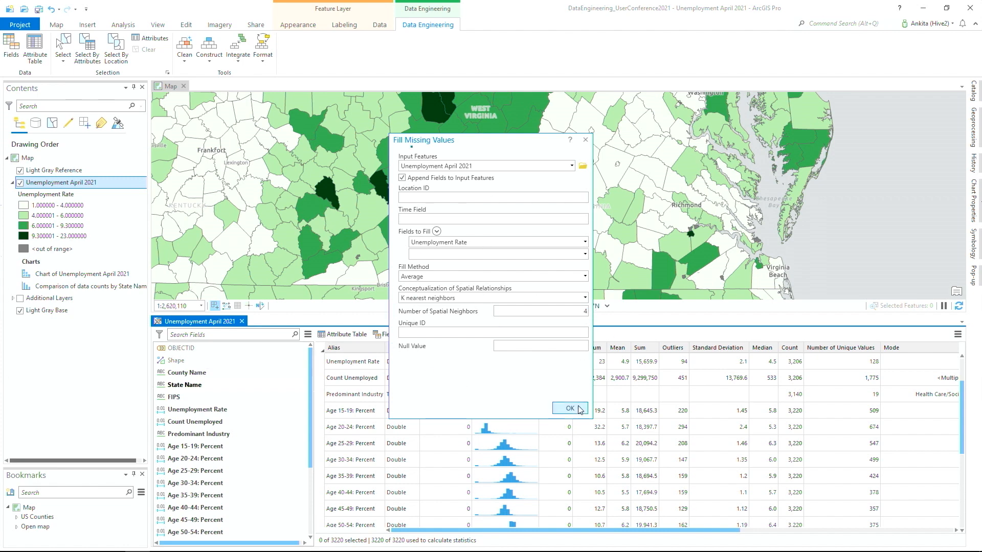
click(569, 408)
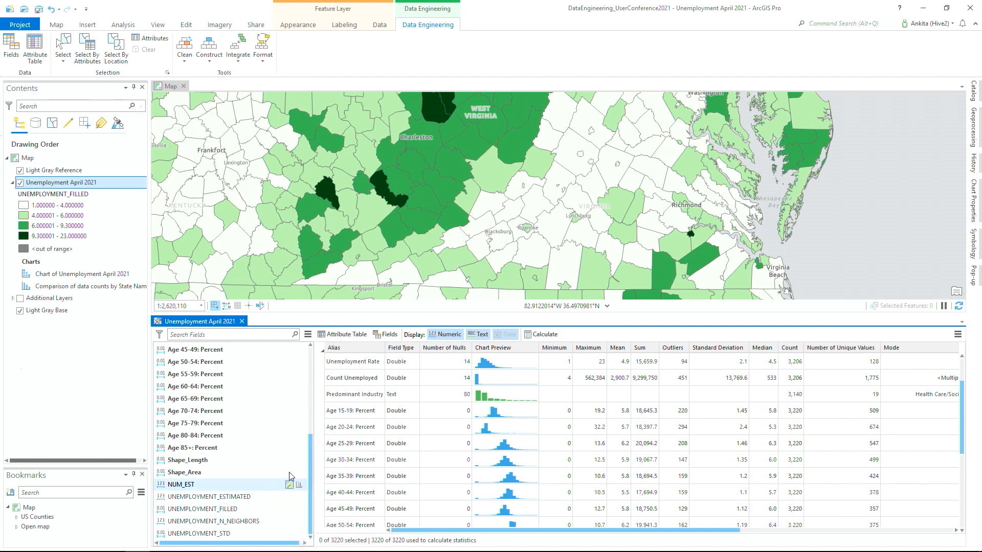
Select Count Unemployed and show its field-processing options (Standardize, Transform, Reclassify)
click(352, 443)
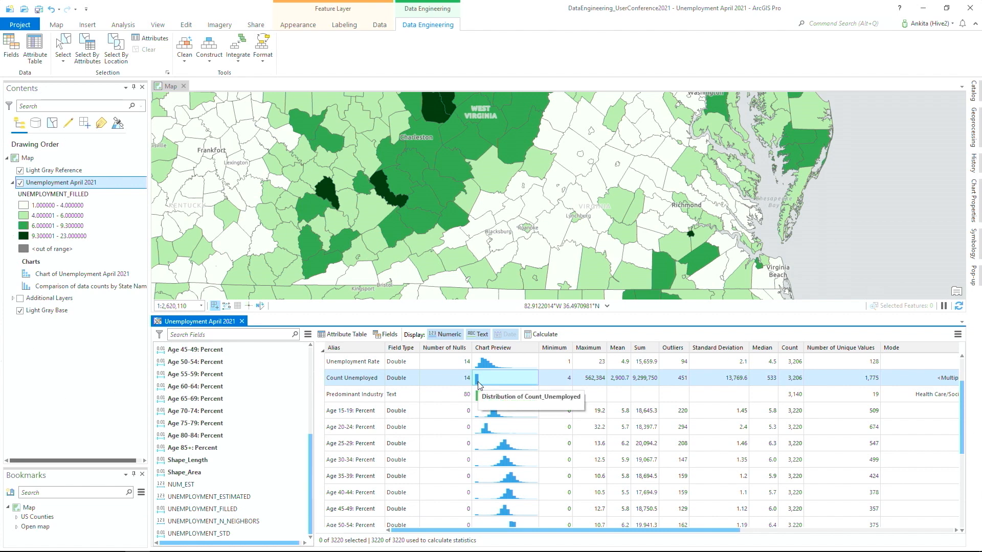
mouse_move(490, 381)
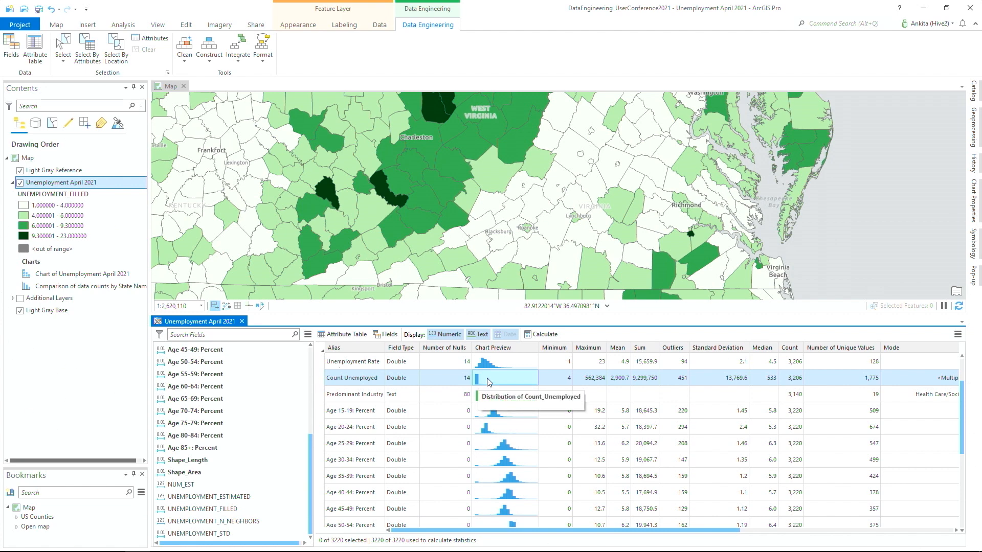
right_click(489, 381)
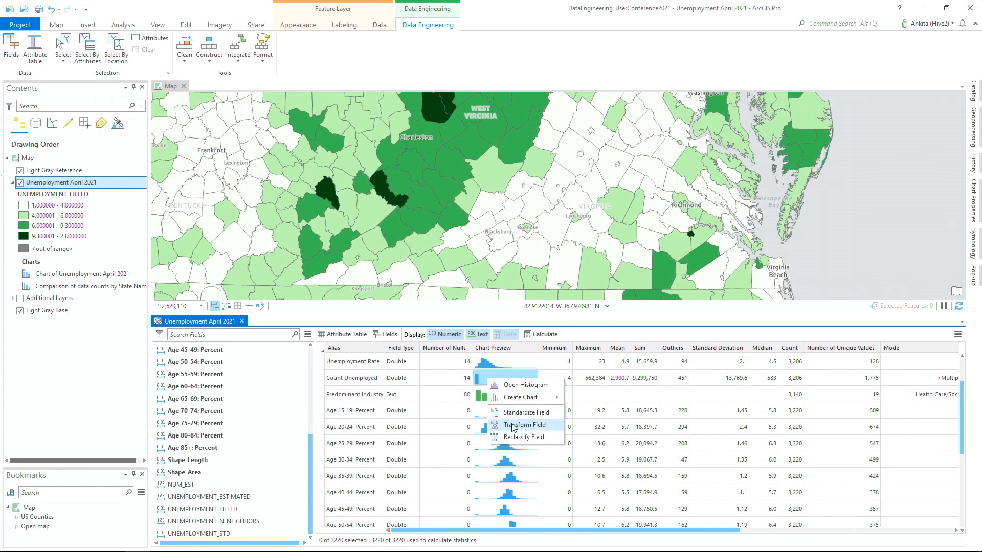
Apply a Box-Cox transform to Count Unemployed and recalculate, giving a 1.34–9.5 range
click(525, 424)
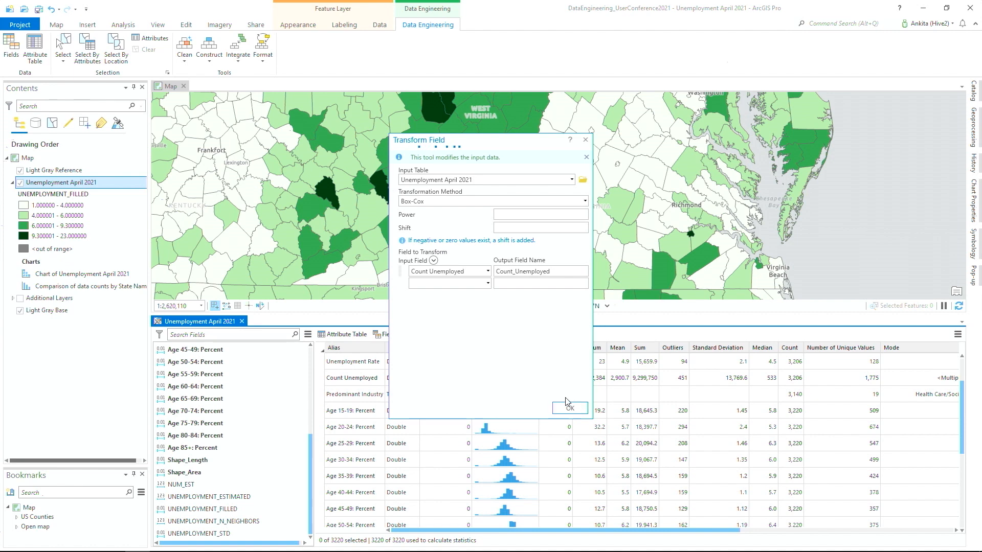
click(567, 408)
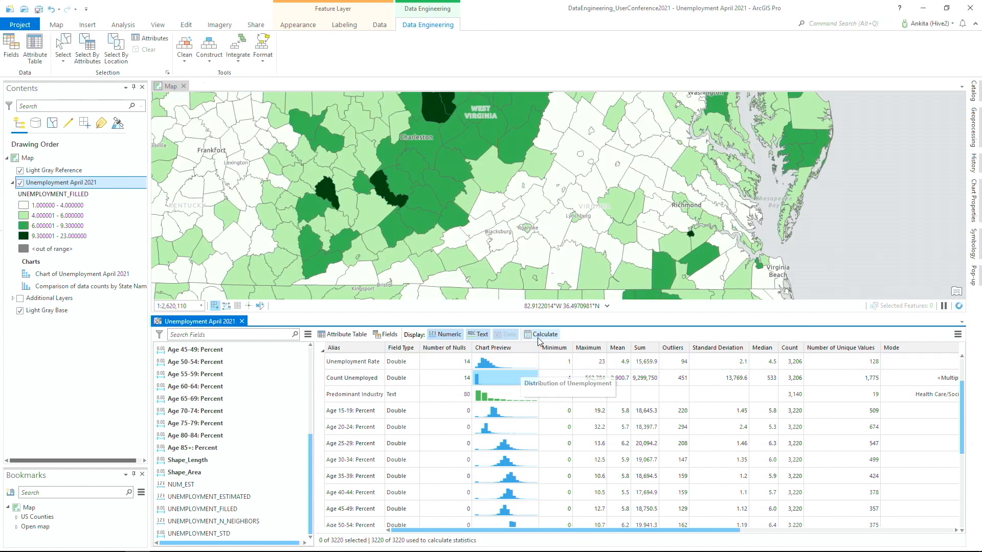
click(544, 334)
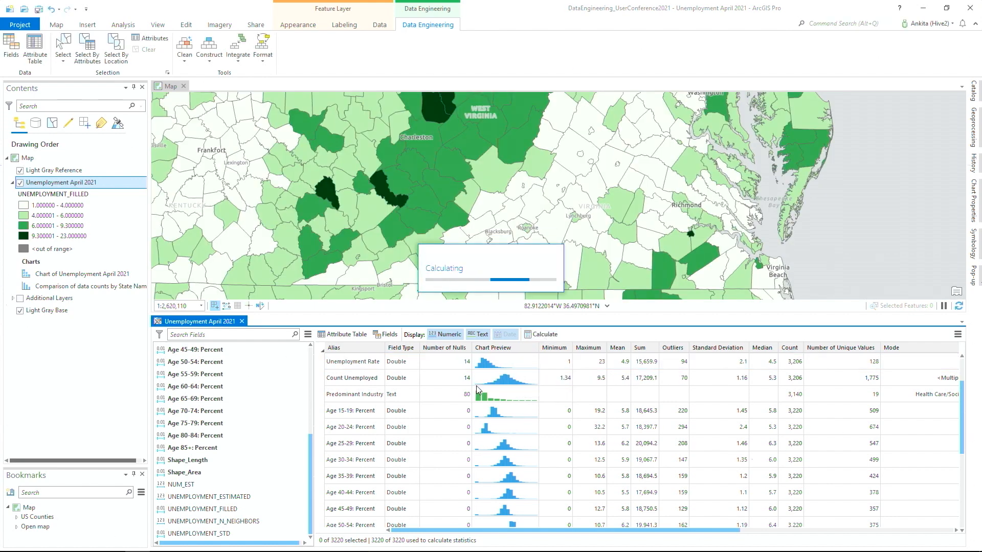
mouse_move(520, 377)
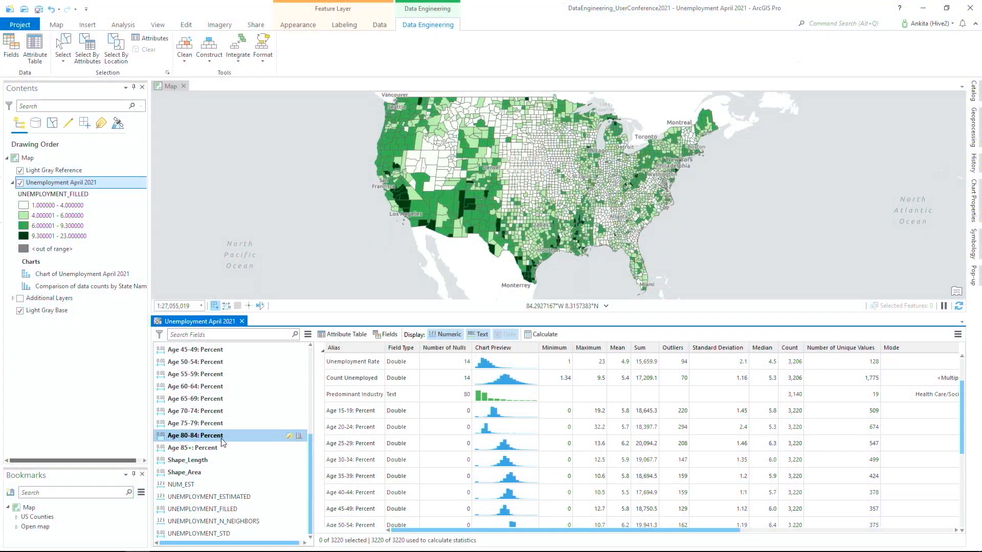
Create a scatter plot matrix of the age percentage fields and start Dimension Reduction on them
scroll(down, 3)
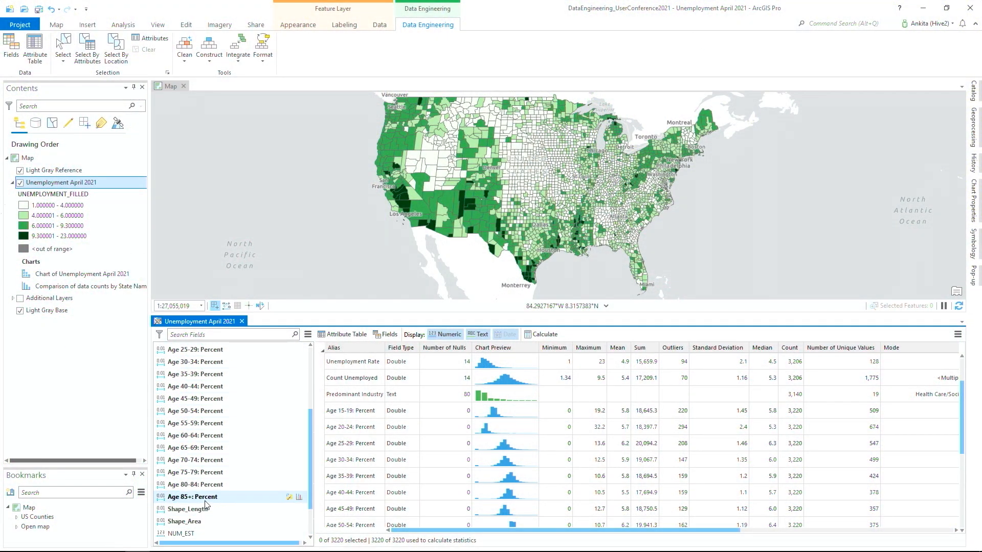
right_click(192, 497)
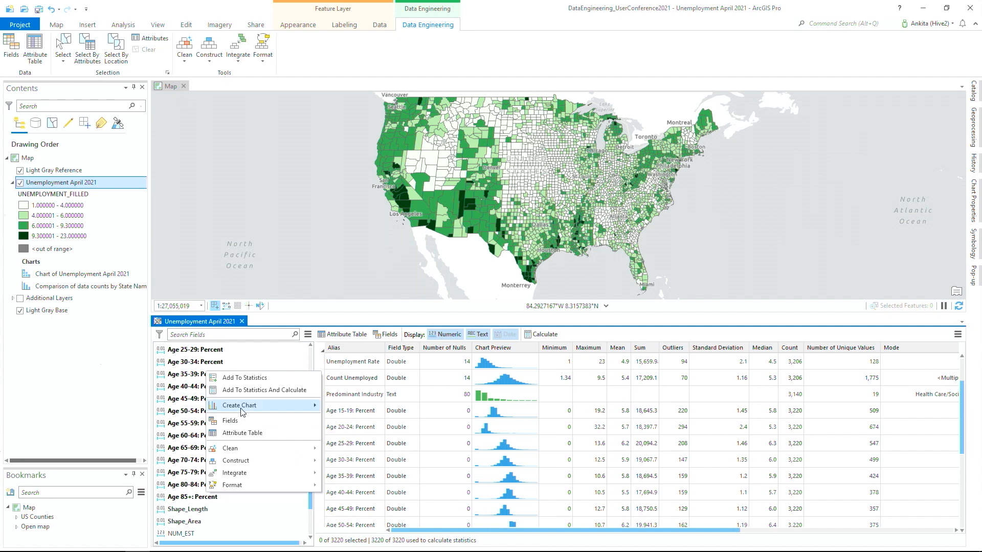
click(239, 405)
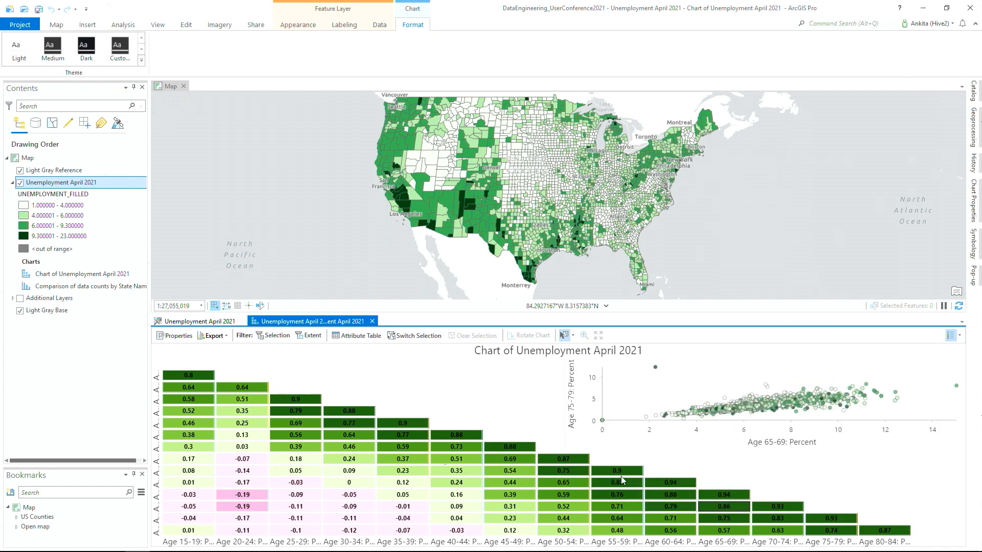
mouse_move(420, 396)
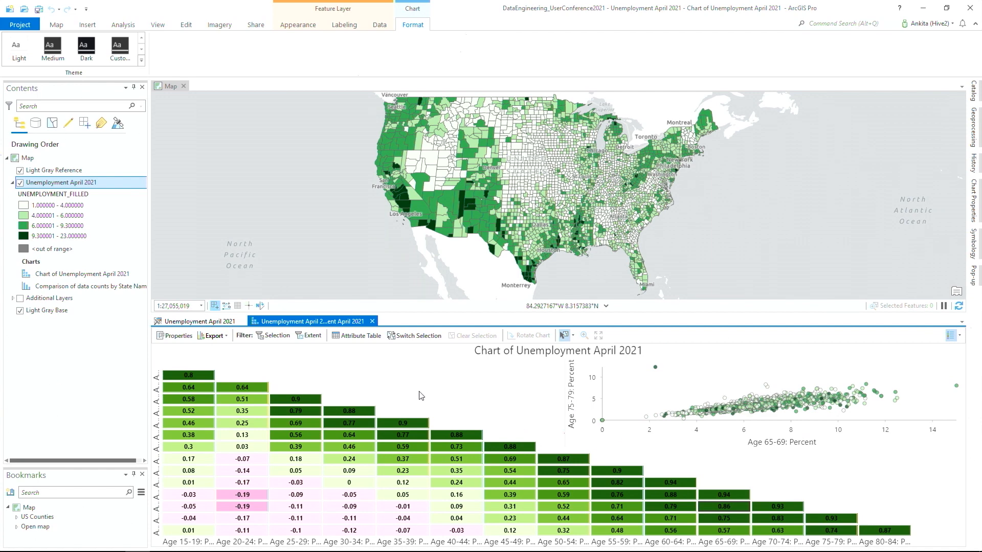
click(428, 25)
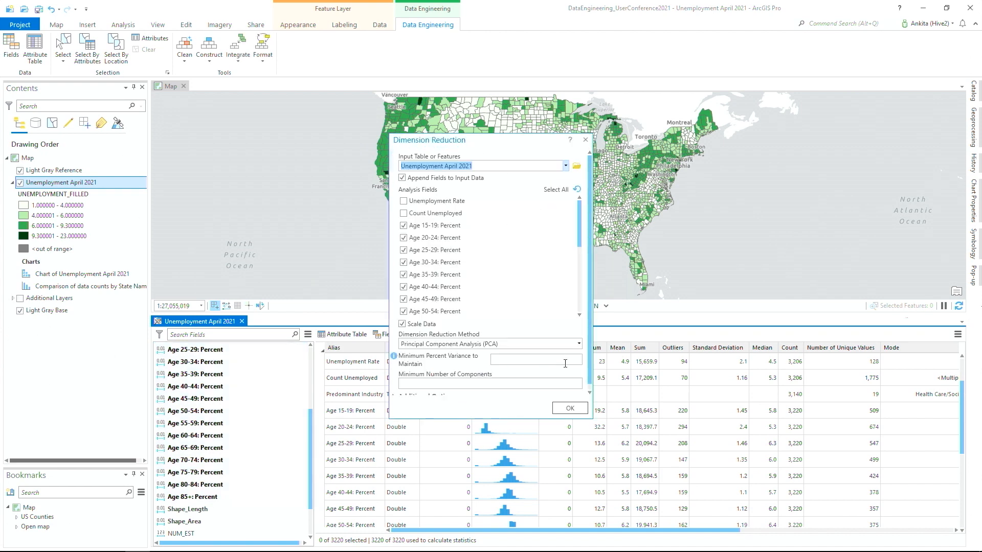
Run PCA on the age fields keeping a 90 percent minimum variance
text(90)
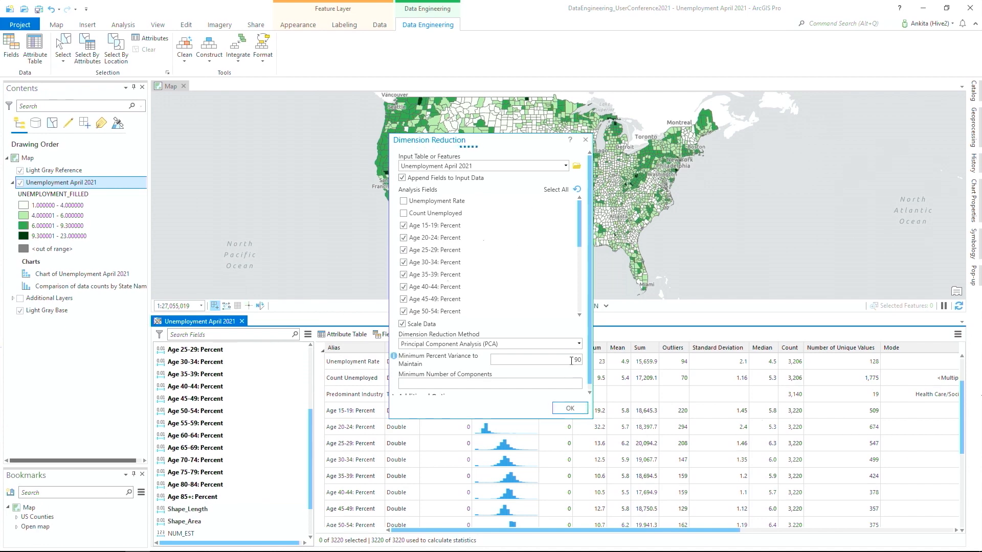
click(568, 408)
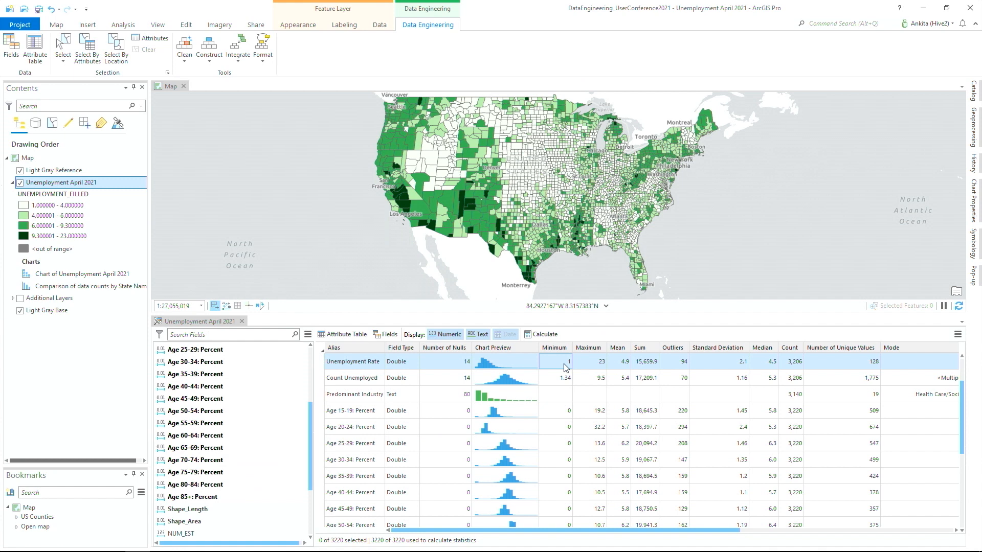
click(194, 447)
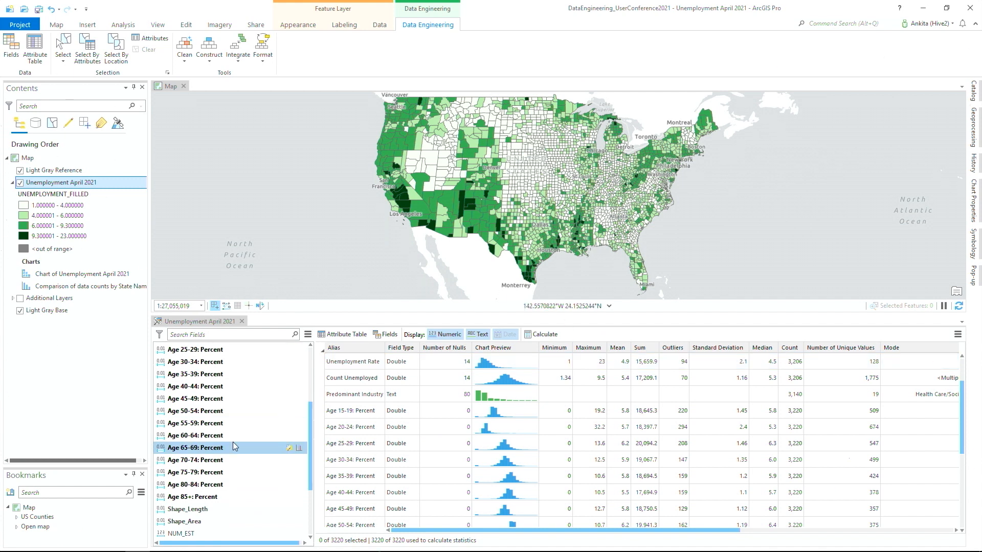
Scroll through the Fields view before the Munich 3D scene project is opened
scroll(down, 3)
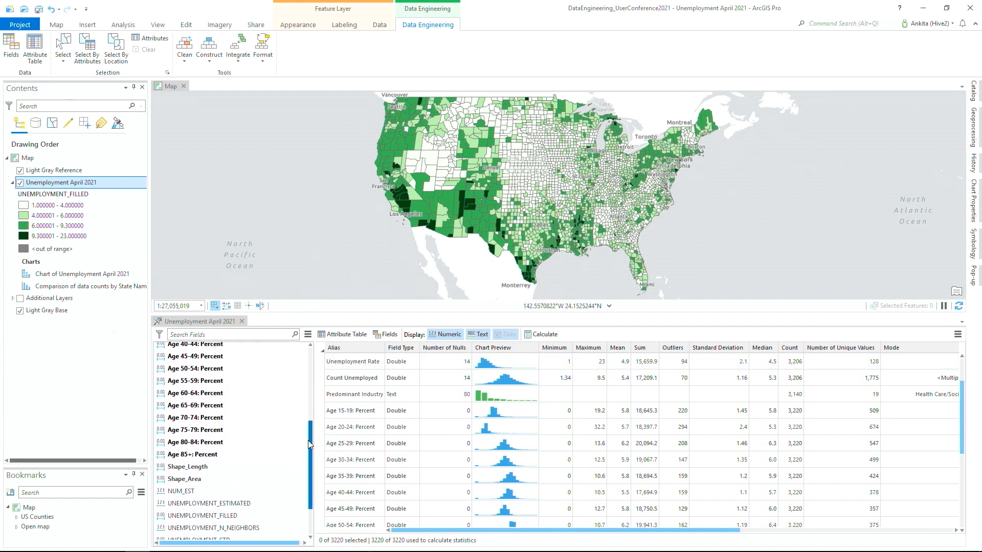
scroll(down, 3)
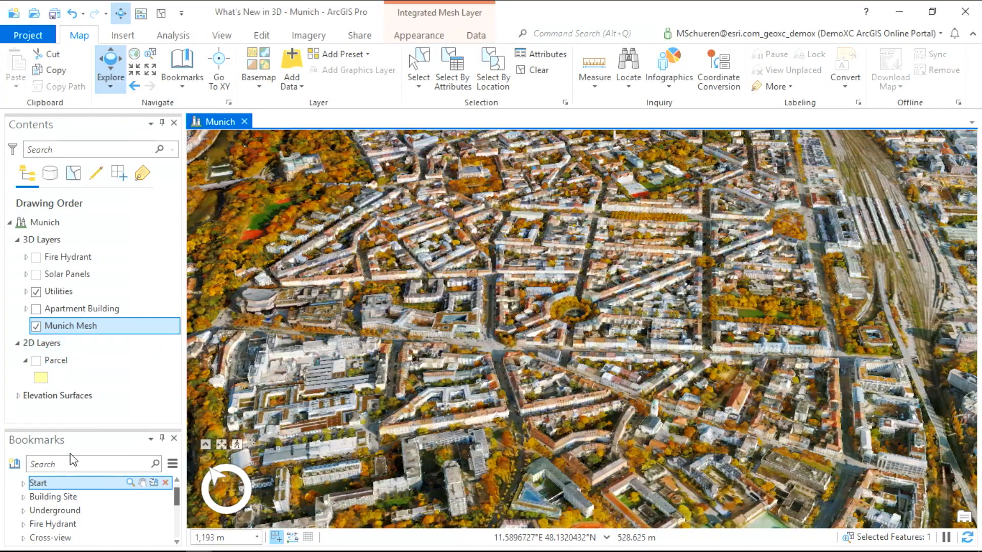
Go to the Building Site bookmark and show the Parcel layer
click(55, 497)
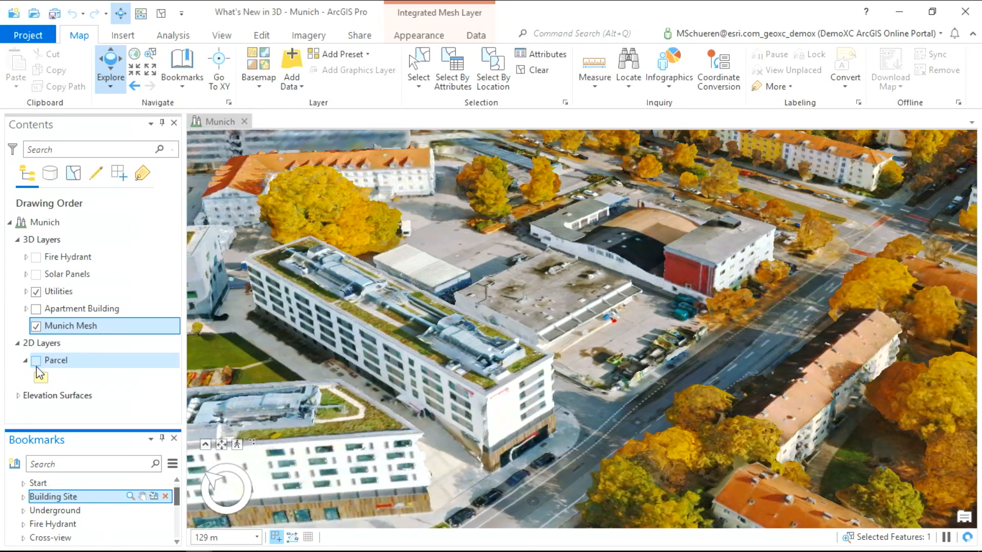
click(37, 360)
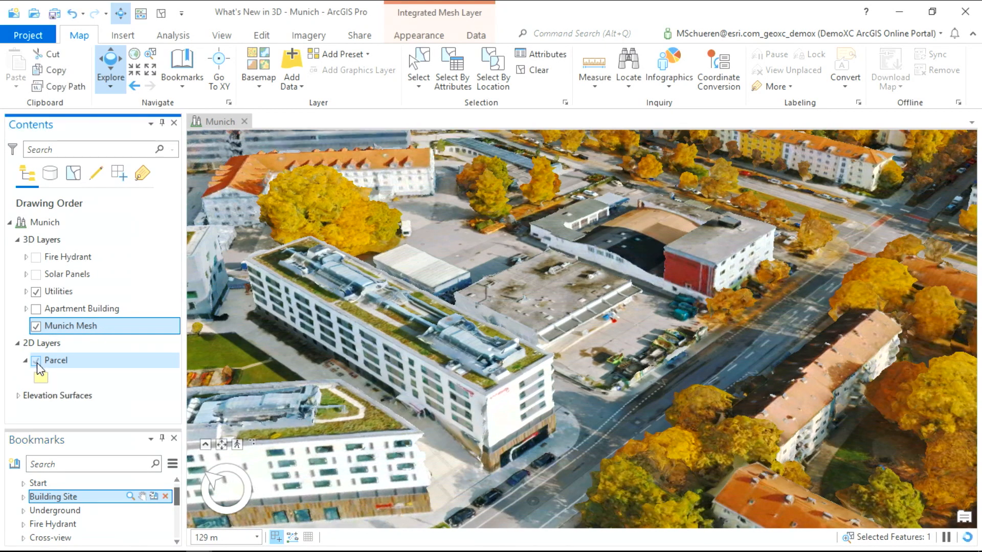
click(37, 360)
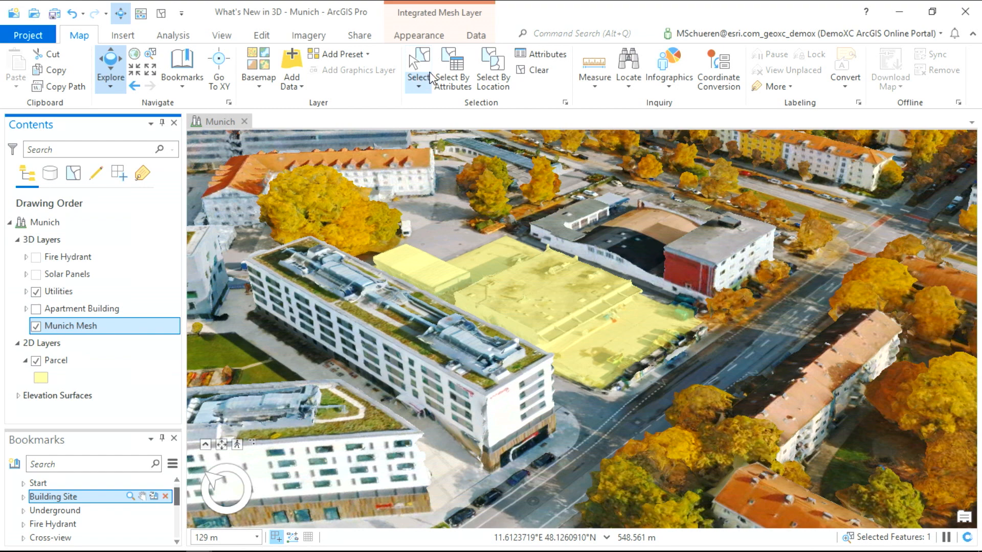
Add a Munich Mesh modification imported from Building Footprint and show the Apartment Building layer
click(475, 35)
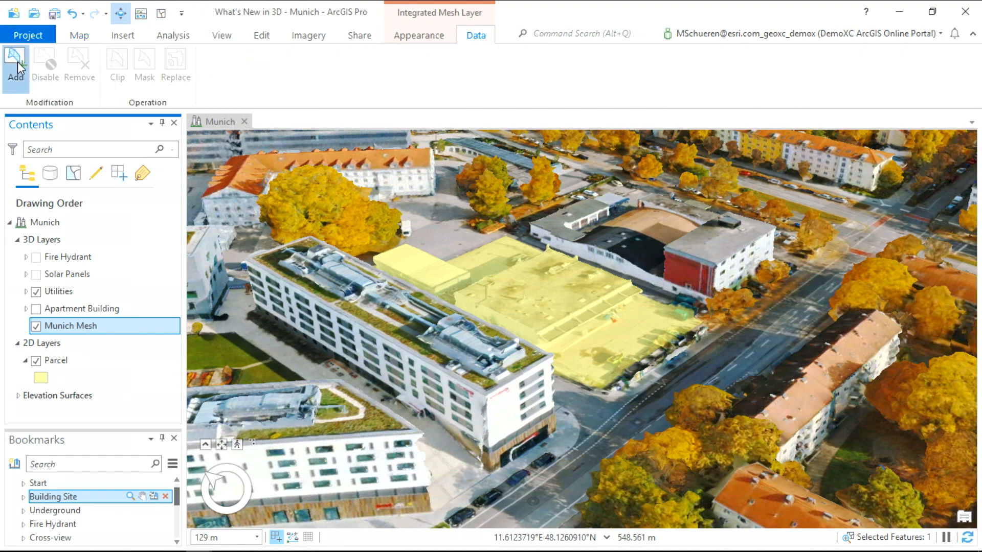
click(16, 65)
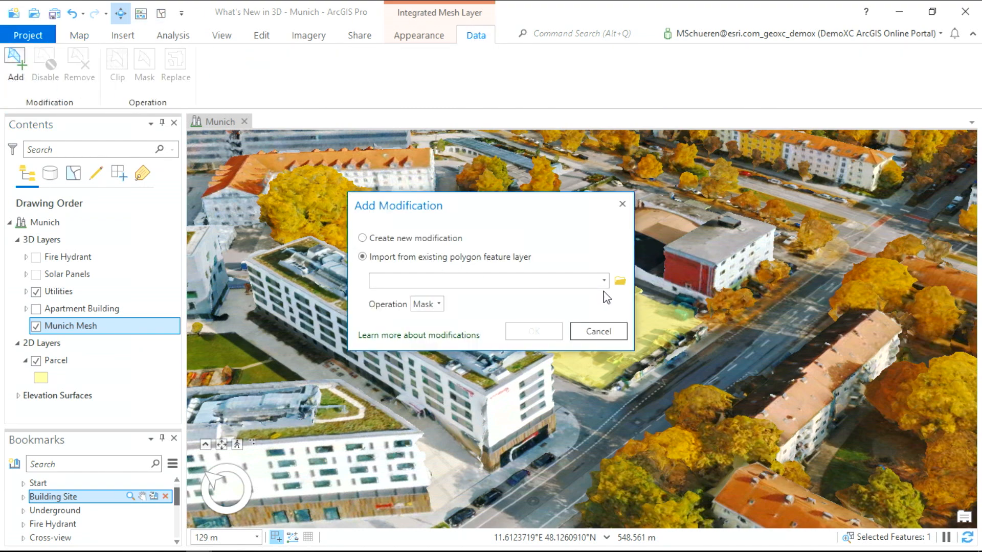
click(602, 280)
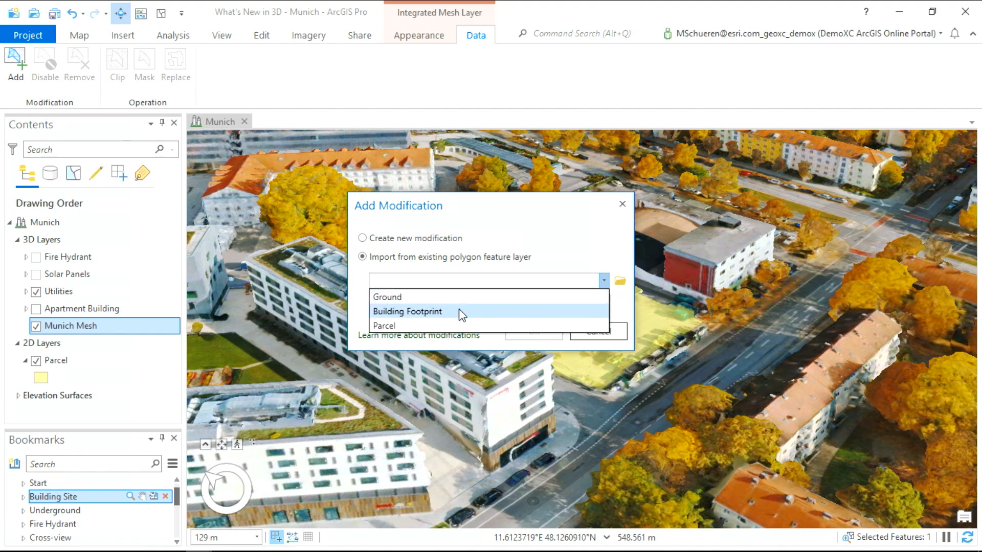
click(408, 311)
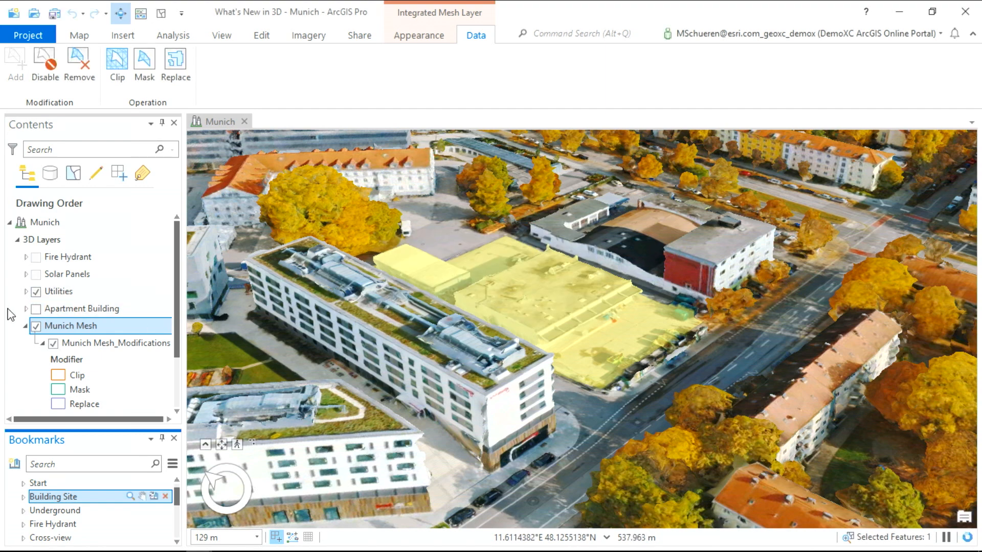
click(37, 309)
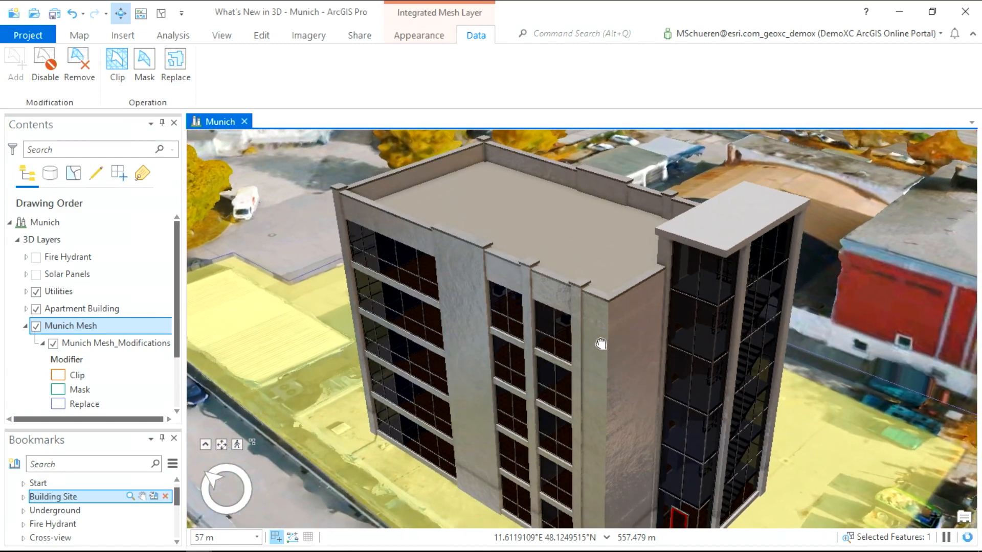
Orbit around the new apartment building with its rooftop solar panel and switch to editing
drag(601, 344, 605, 356)
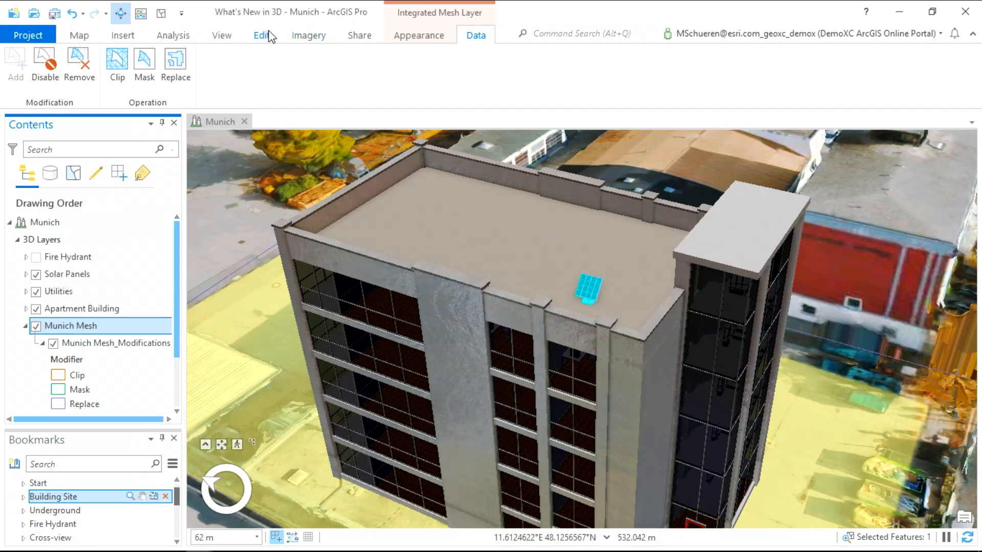
click(261, 35)
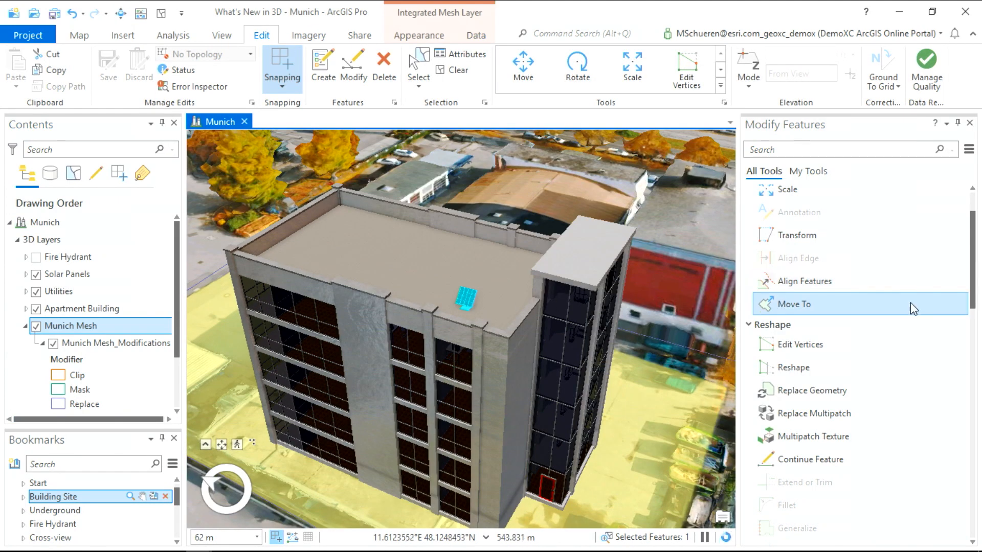
Array the selected solar panel into a 12-row by 4-column grid and clear the selection
click(796, 304)
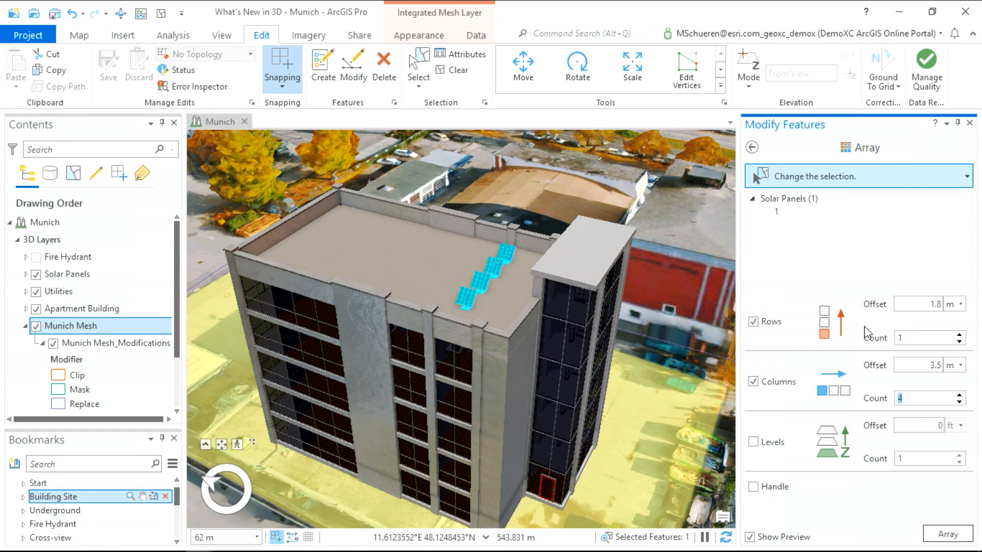
text(12)
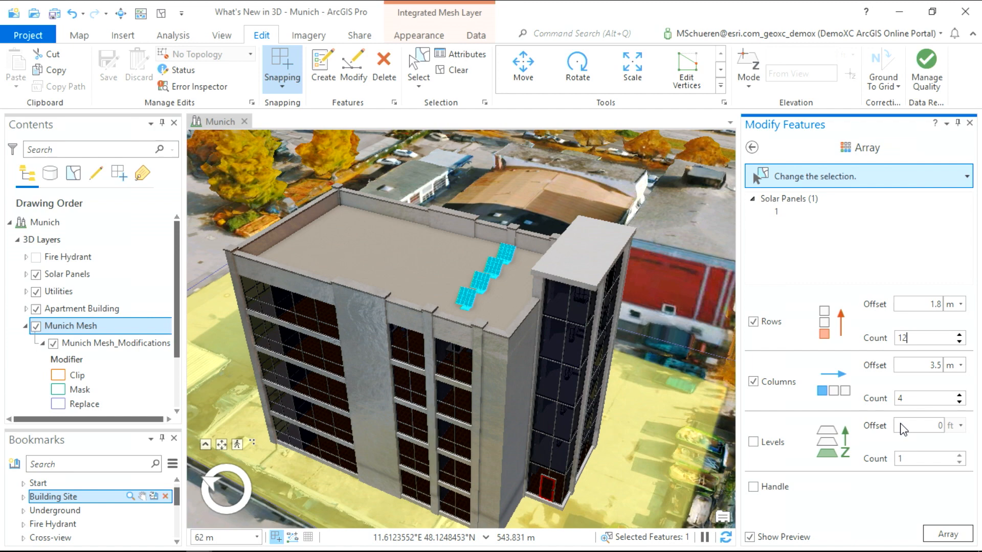
click(950, 147)
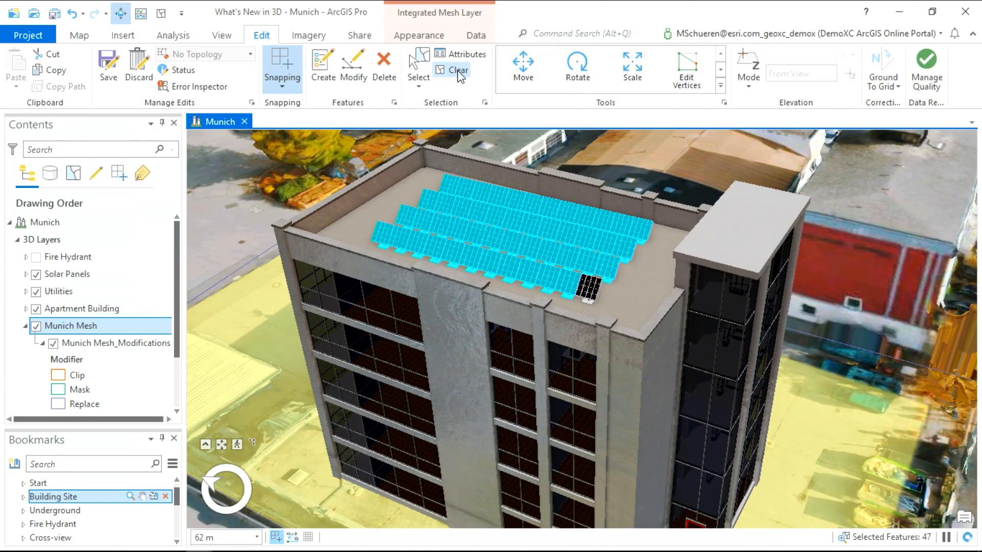
click(453, 70)
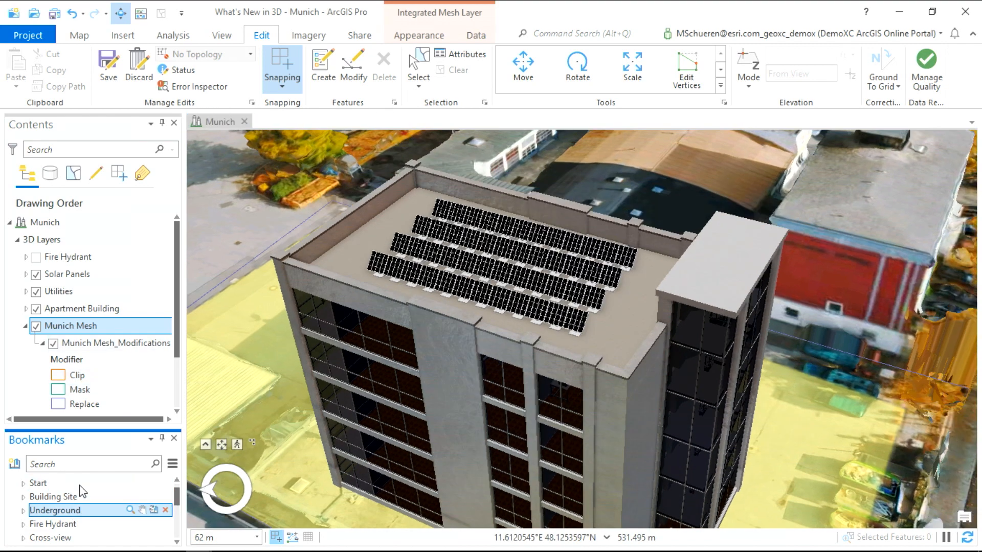
click(37, 404)
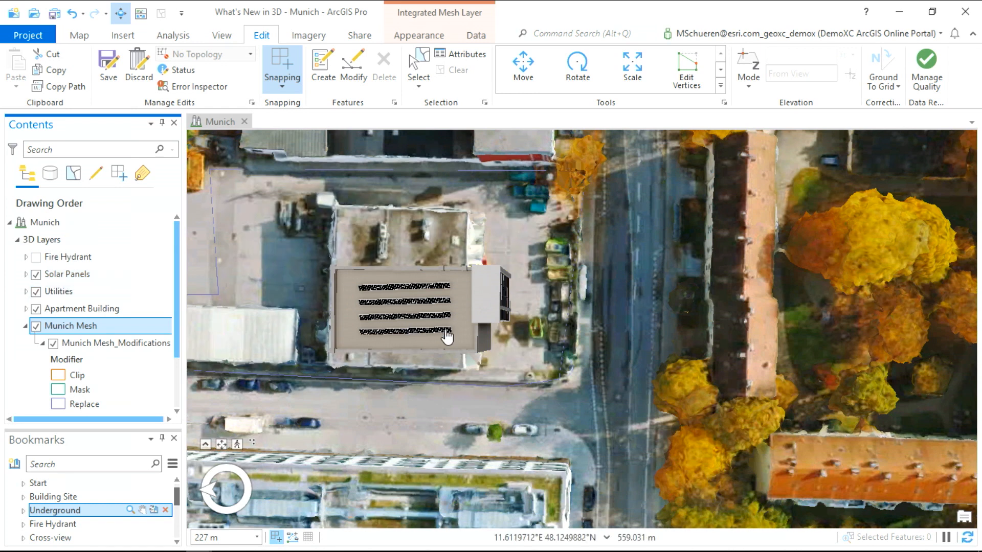
mouse_move(437, 331)
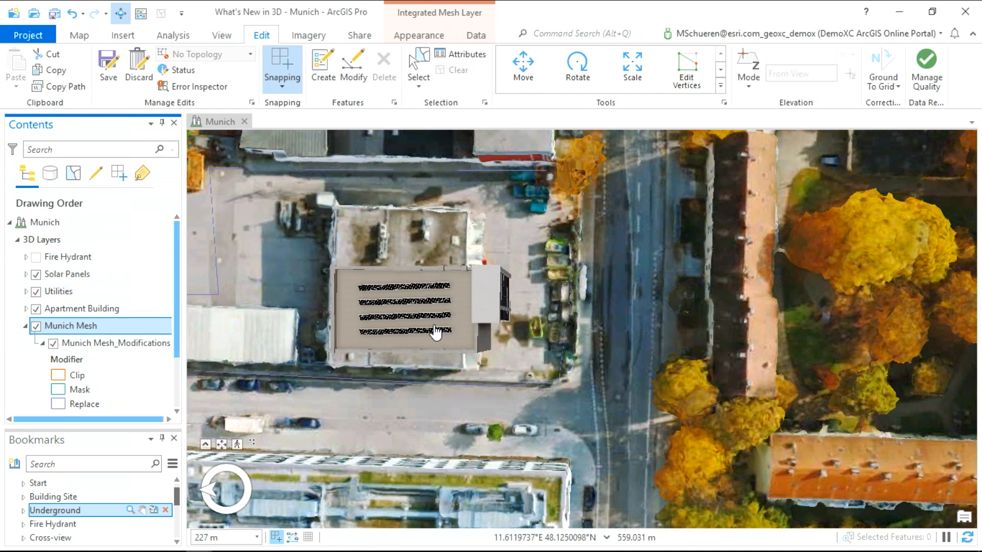
From the overhead view, sketch a Clip polygon cutting the mesh along the adjacent street
click(475, 34)
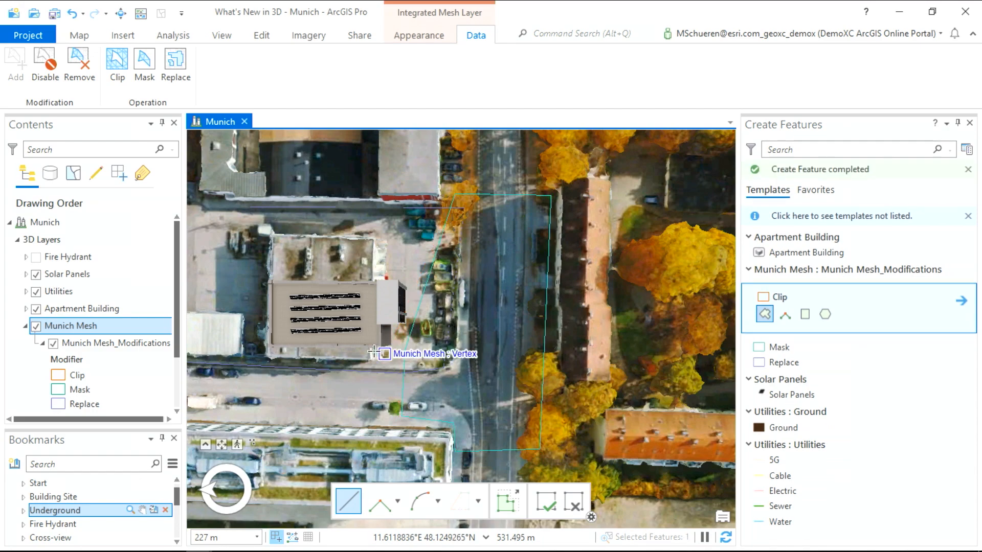
click(52, 524)
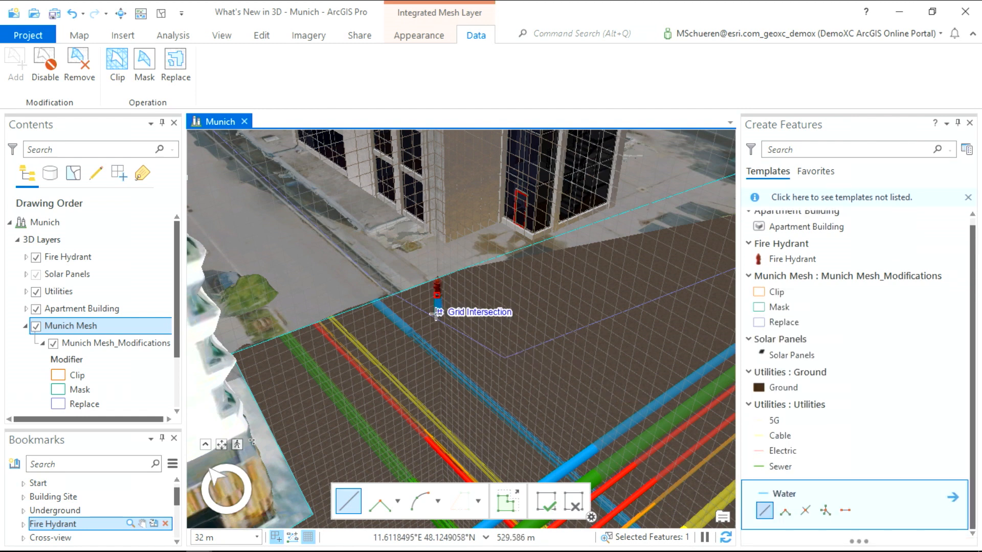
mouse_move(426, 321)
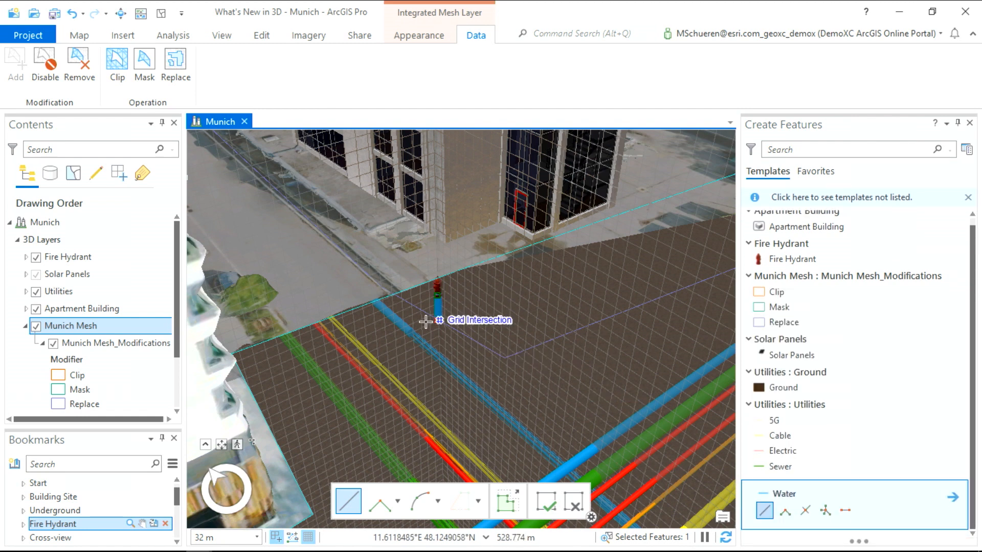